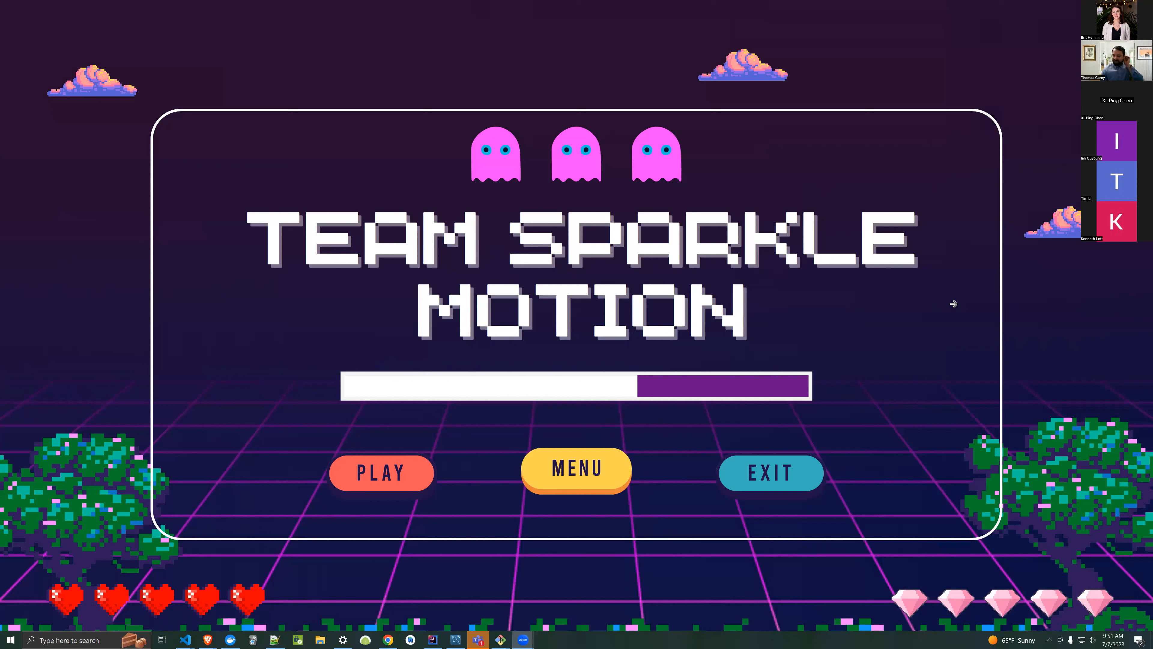
pyautogui.moveTo(931, 238)
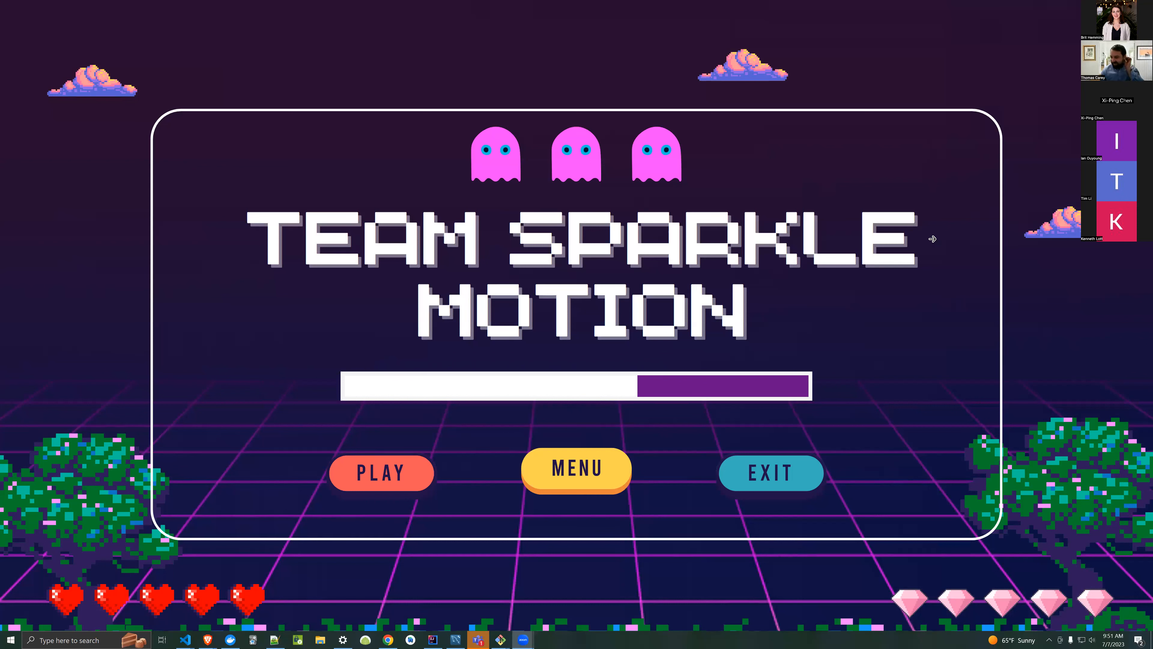
pyautogui.moveTo(962, 268)
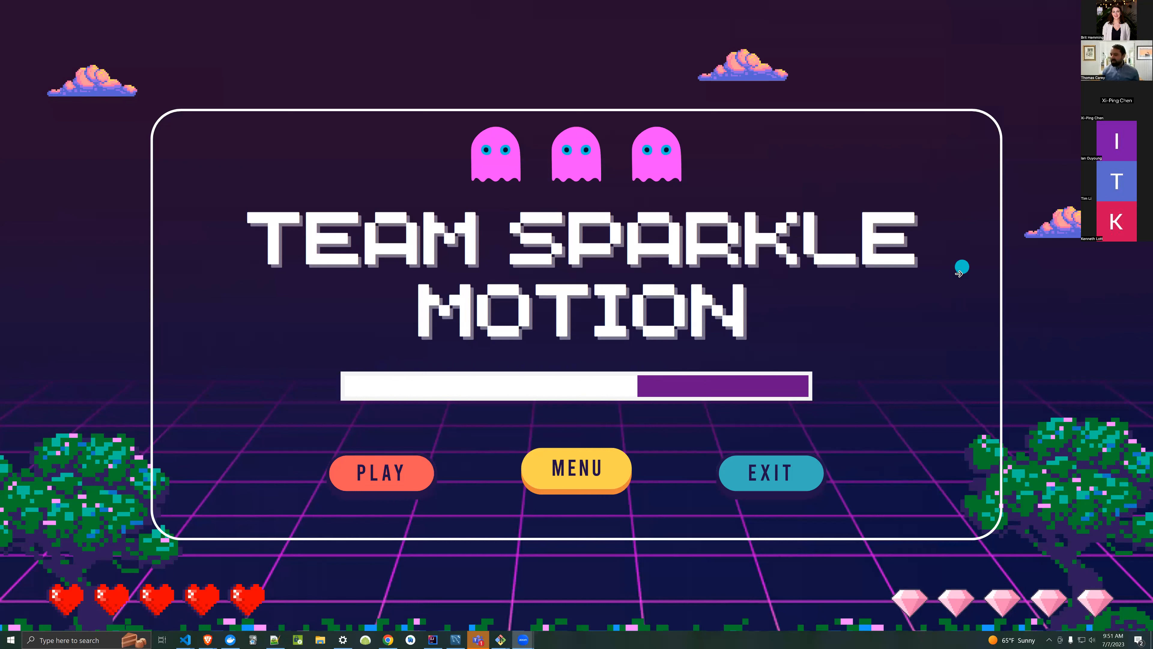
pyautogui.moveTo(956, 272)
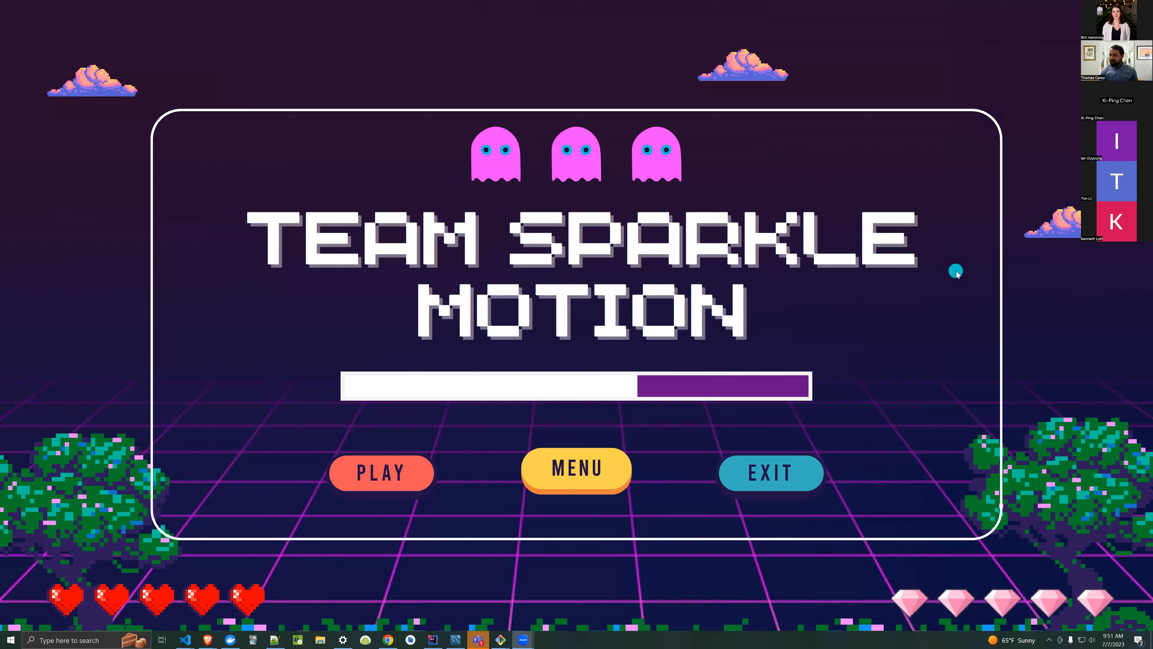
pyautogui.moveTo(950, 292)
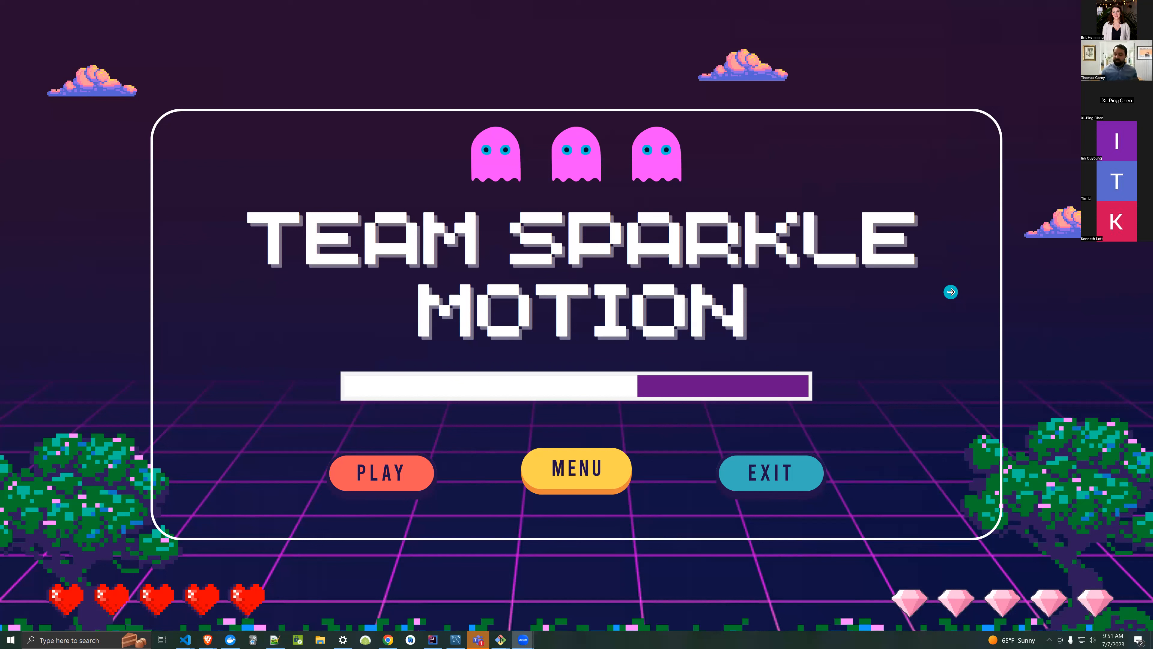
pyautogui.moveTo(949, 297)
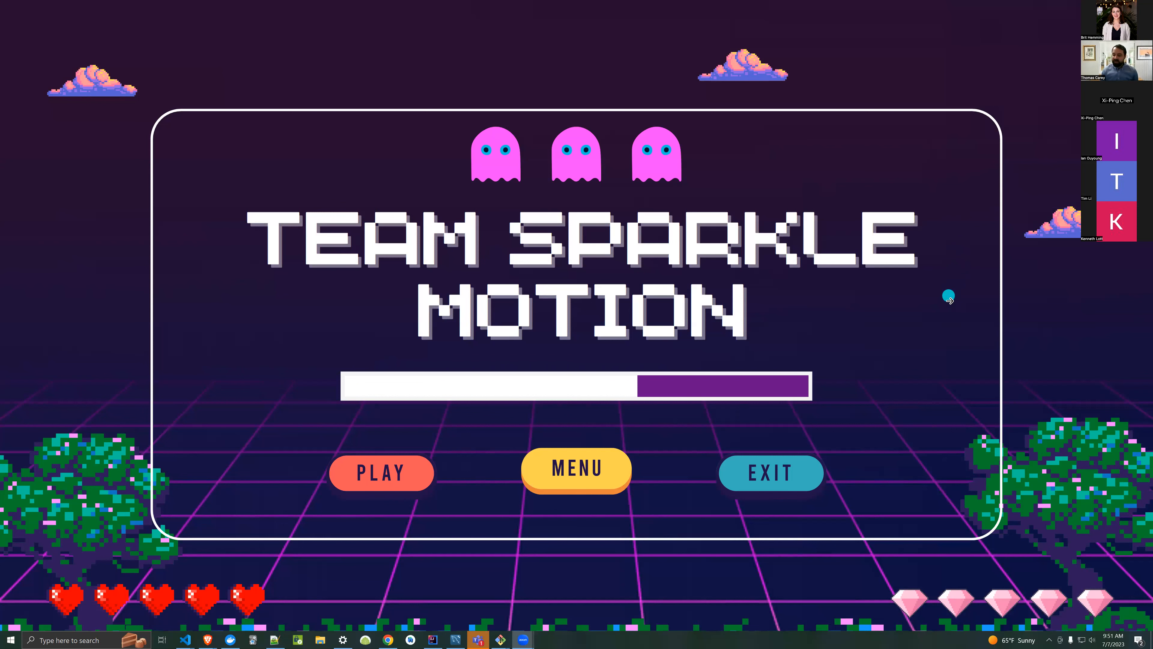
pyautogui.moveTo(970, 317)
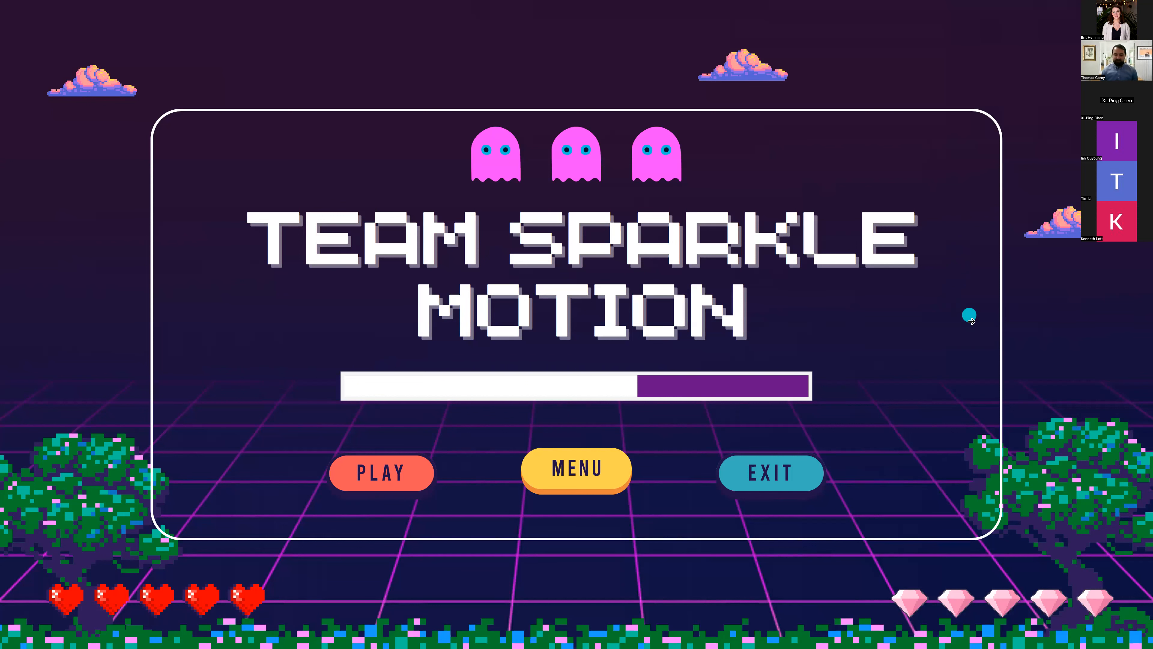
# Advance the deck to the Planning slide with the MVP features and time and learning considerations.
pyautogui.click(576, 469)
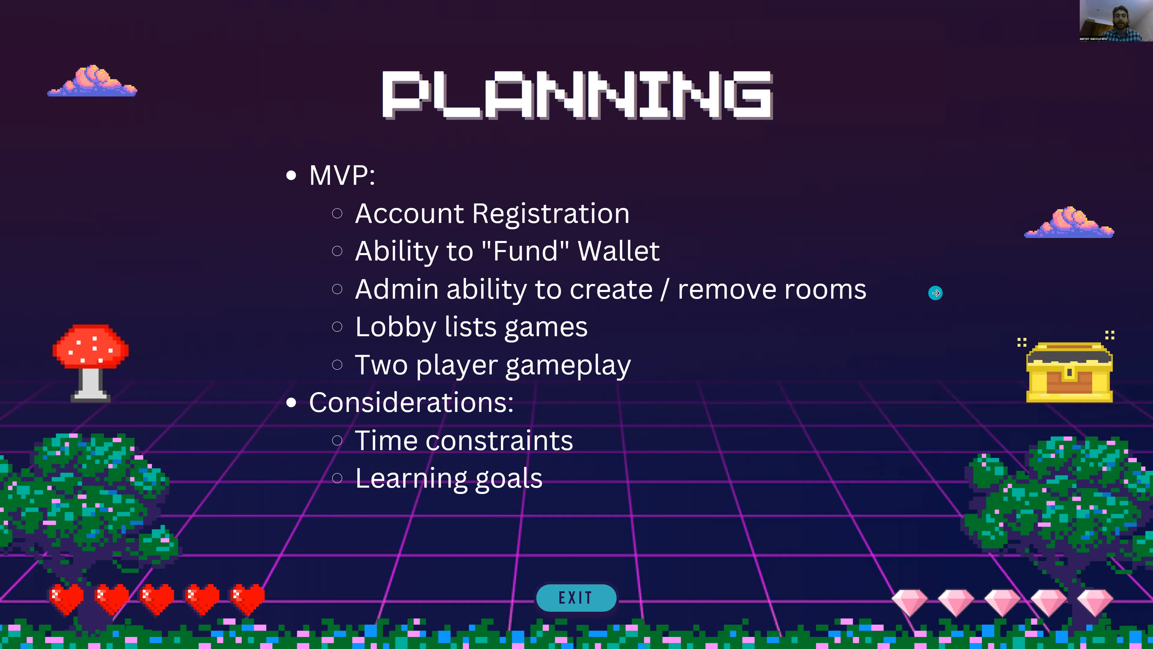
pyautogui.press('Right')
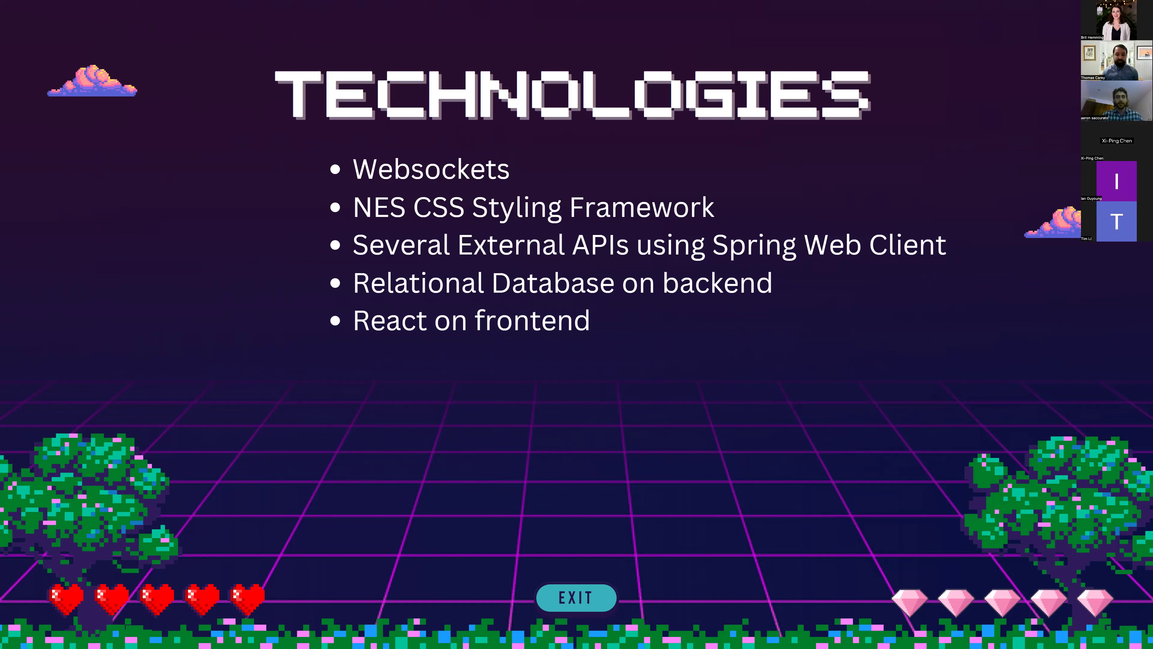
pyautogui.moveTo(662, 247)
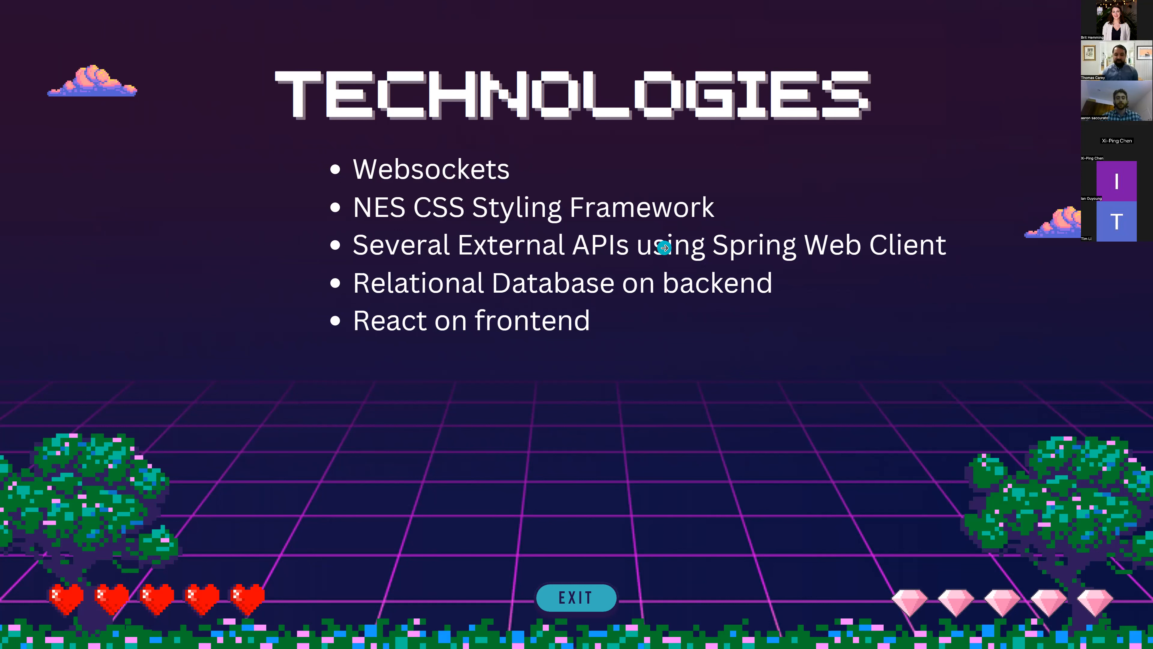
pyautogui.moveTo(733, 371)
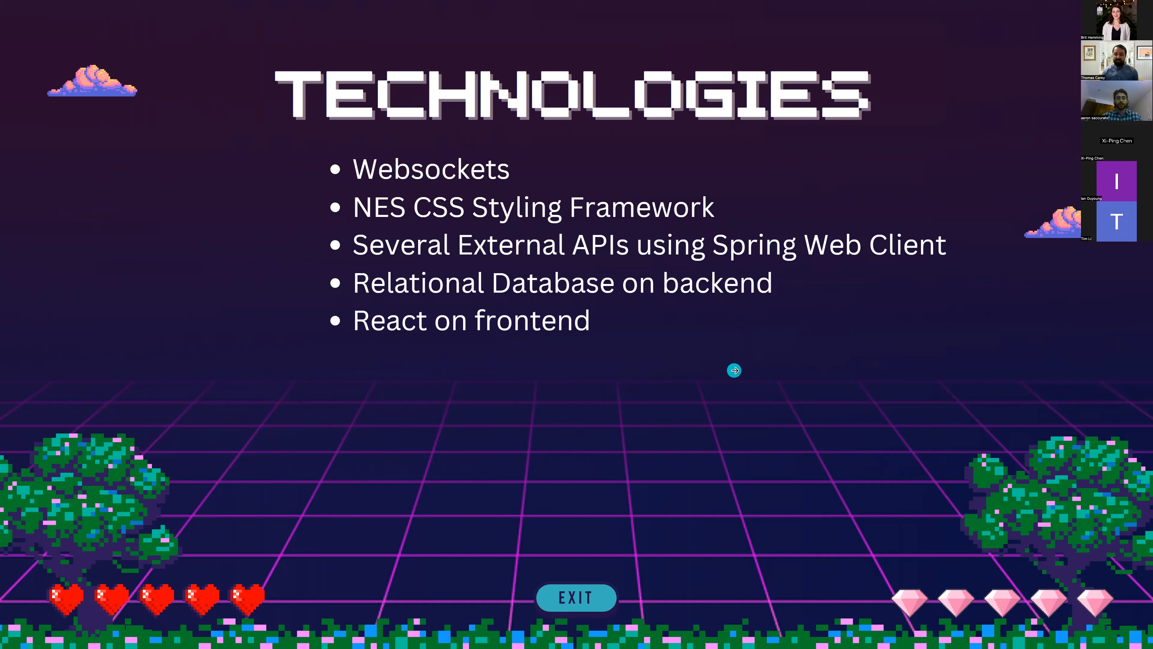
pyautogui.moveTo(843, 361)
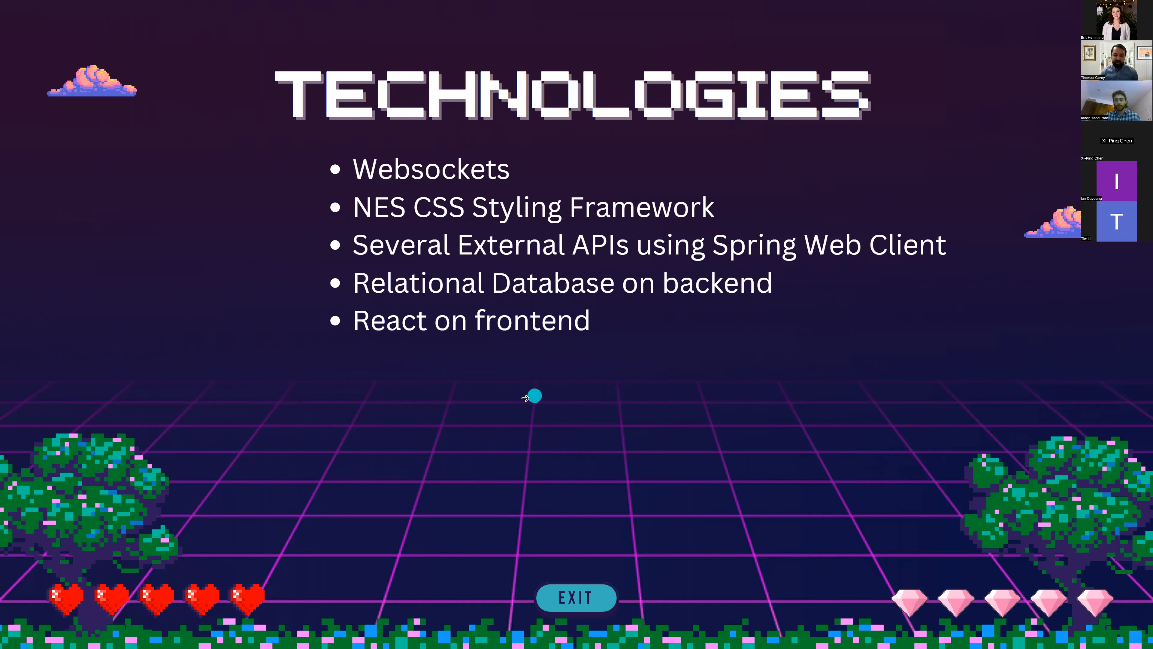
pyautogui.moveTo(291, 416)
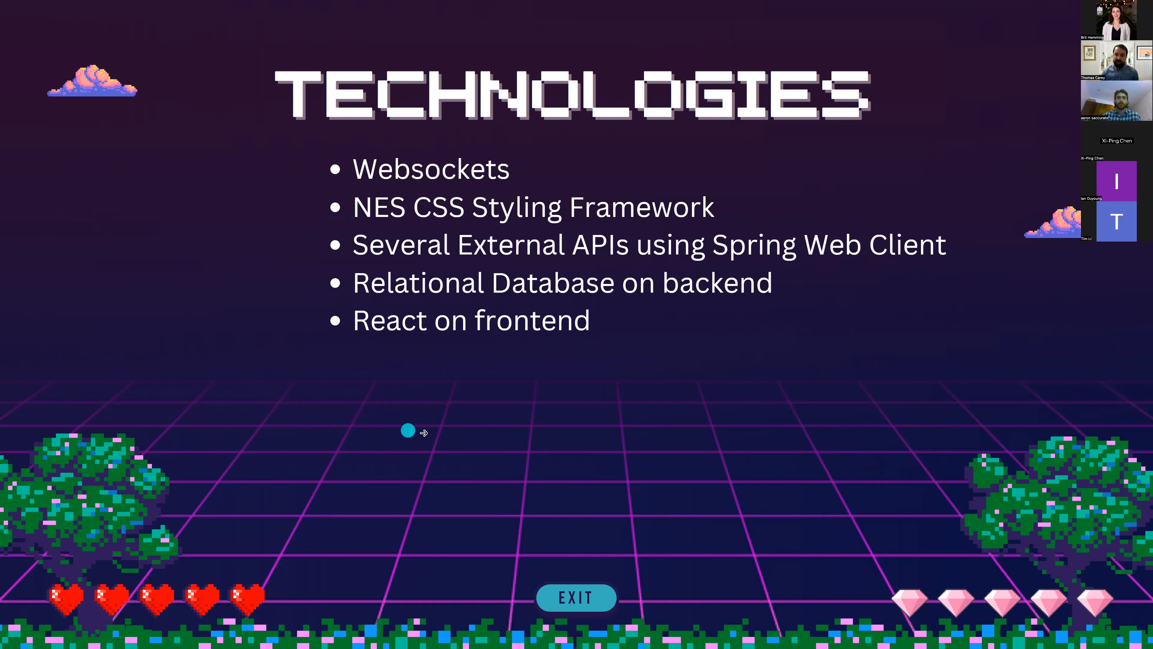
pyautogui.moveTo(1003, 321)
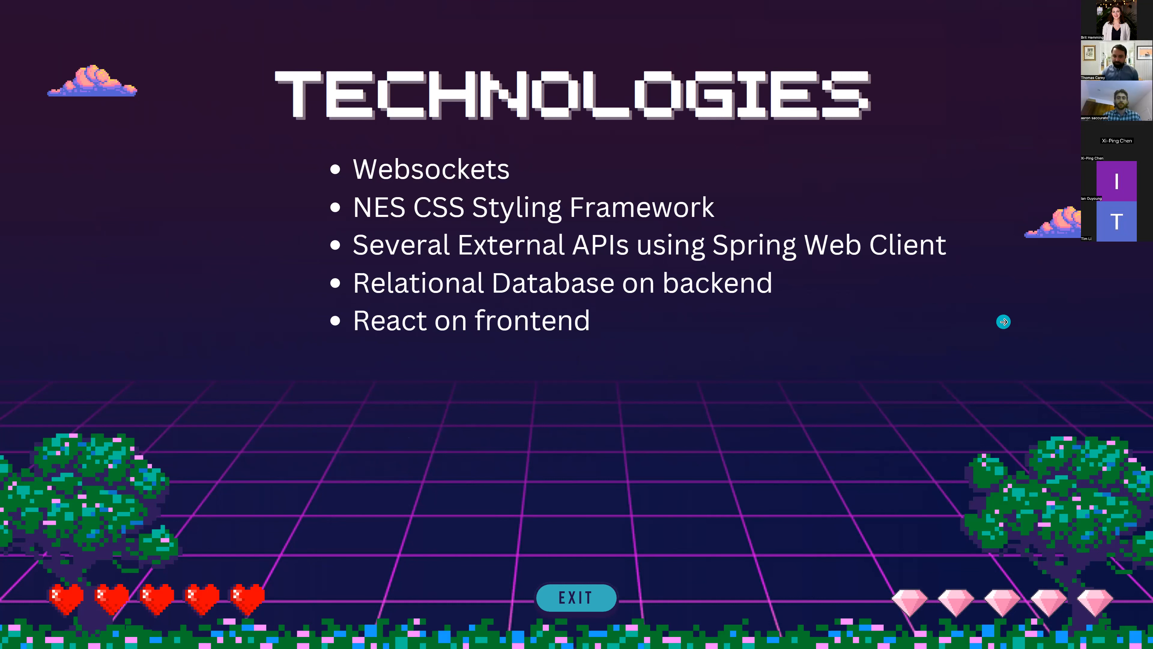
# Advance the deck to the DEMO title slide introducing the live demonstration.
pyautogui.click(1003, 321)
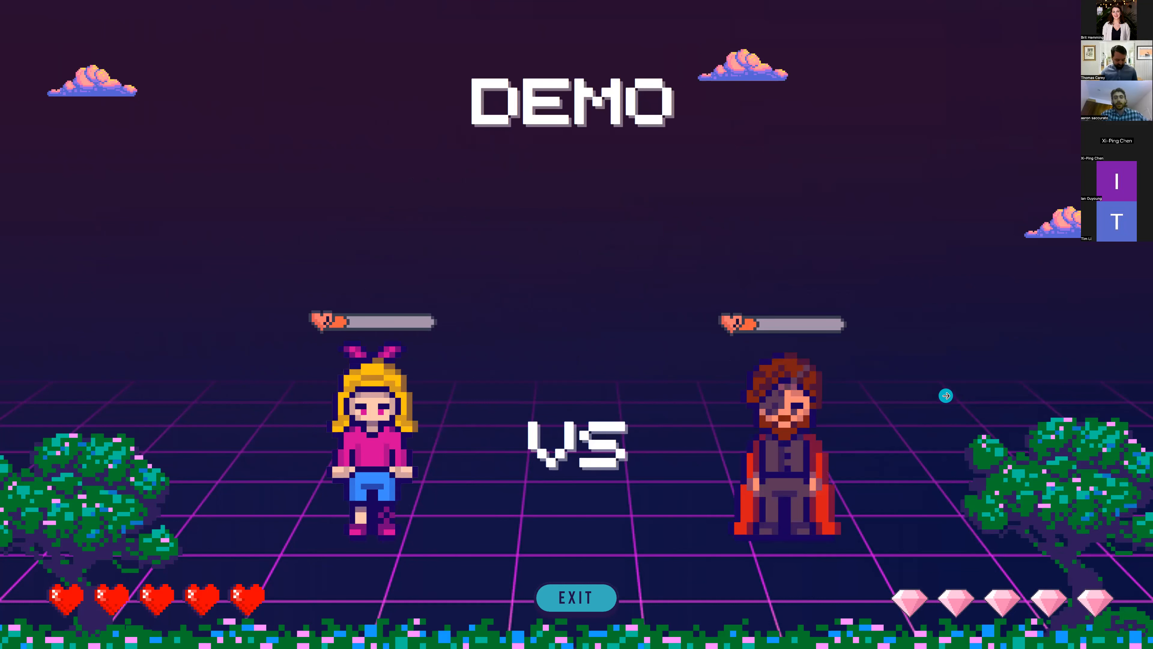
pyautogui.moveTo(944, 389)
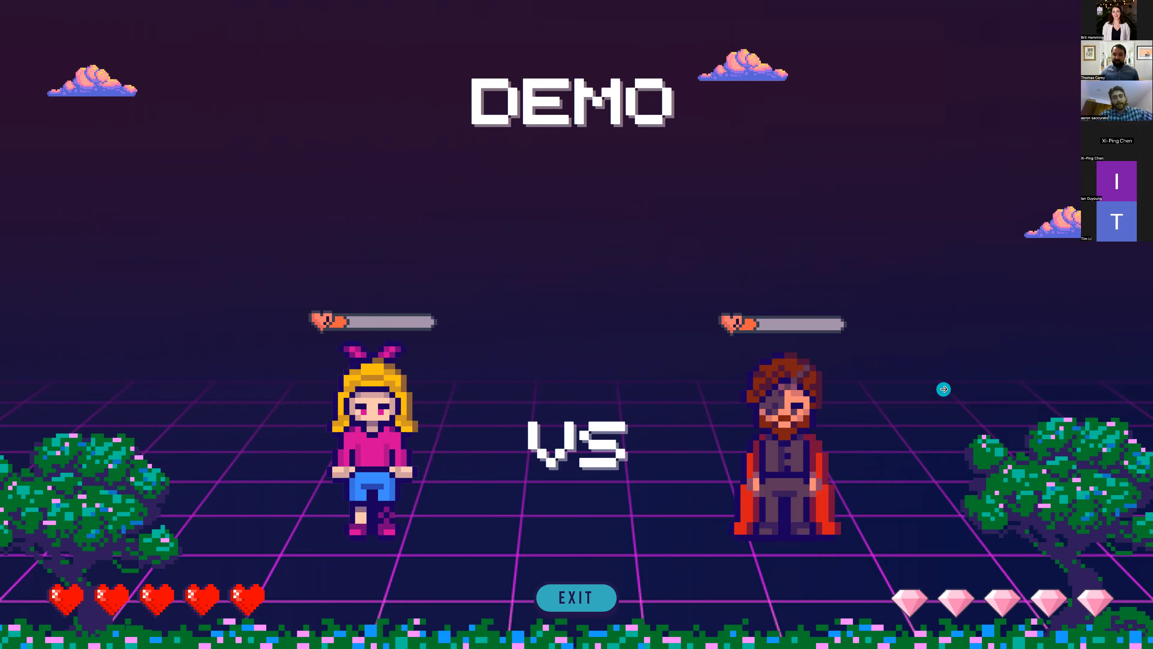
pyautogui.moveTo(721, 163)
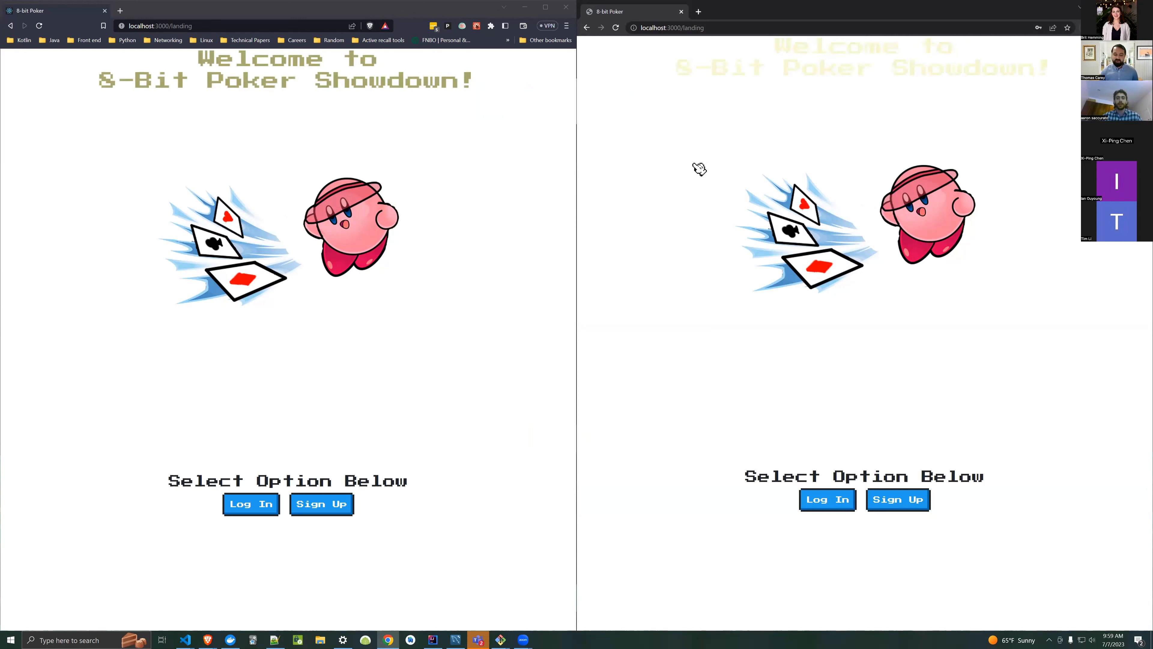
pyautogui.moveTo(382, 328)
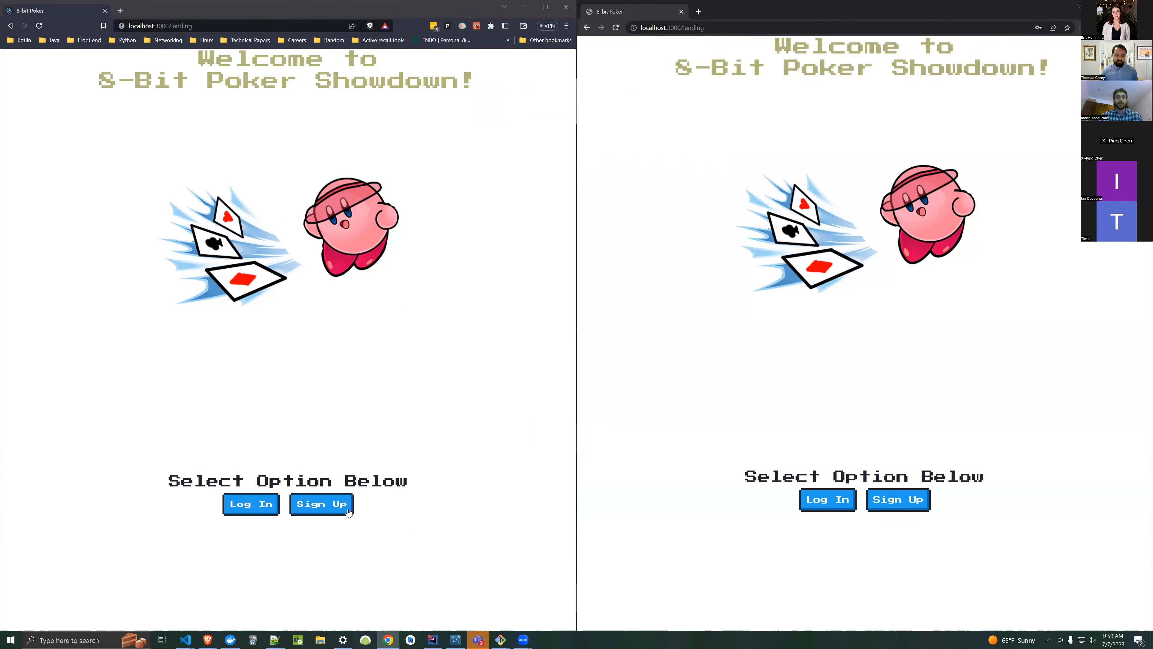
# On the Sign Up form, enter an e-mail username starting 'david@...', correcting a typo, and move to the password field.
pyautogui.click(322, 504)
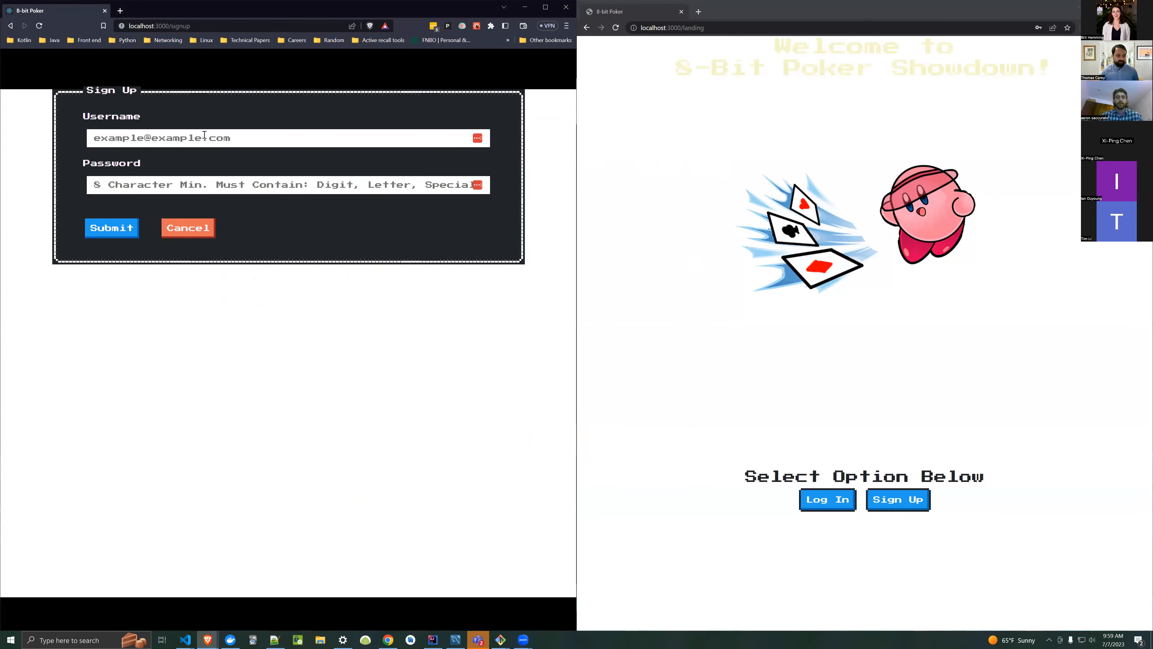
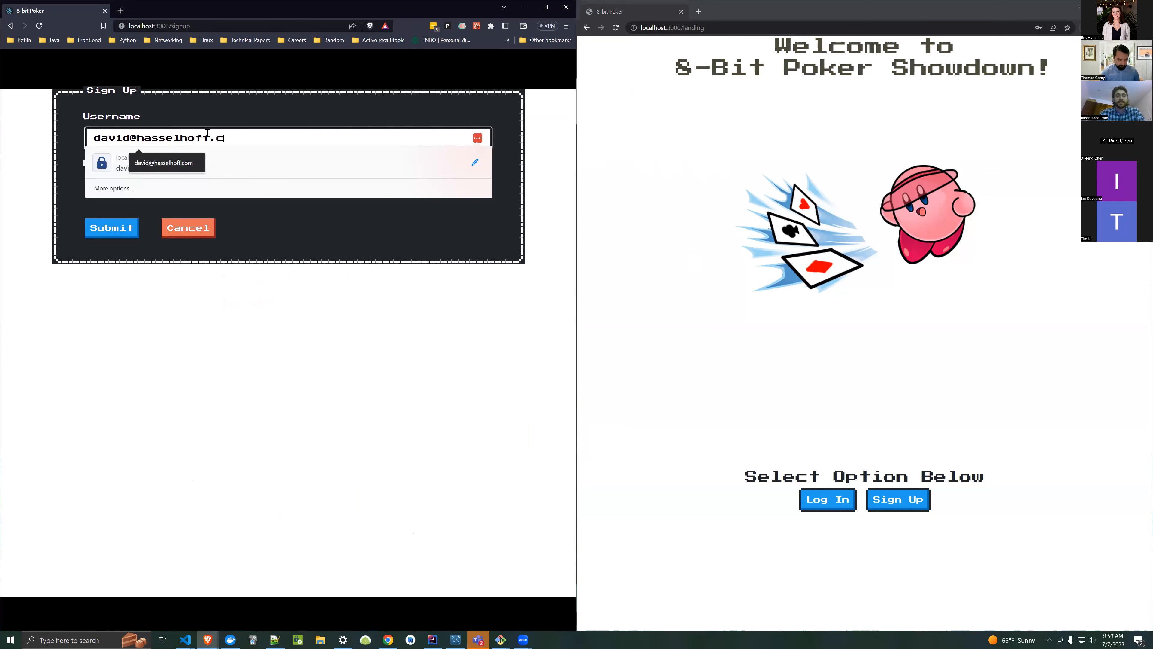
pyautogui.click(164, 163)
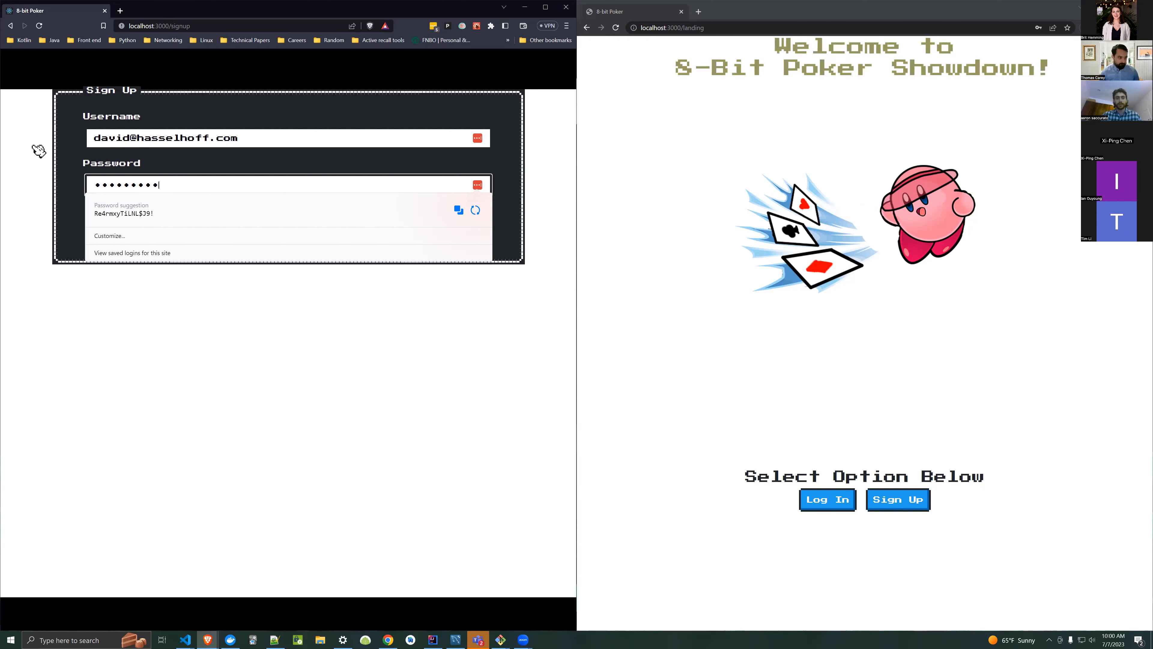
# Submit the registration, then fill the Log In form with the saved username and the password.
pyautogui.click(826, 499)
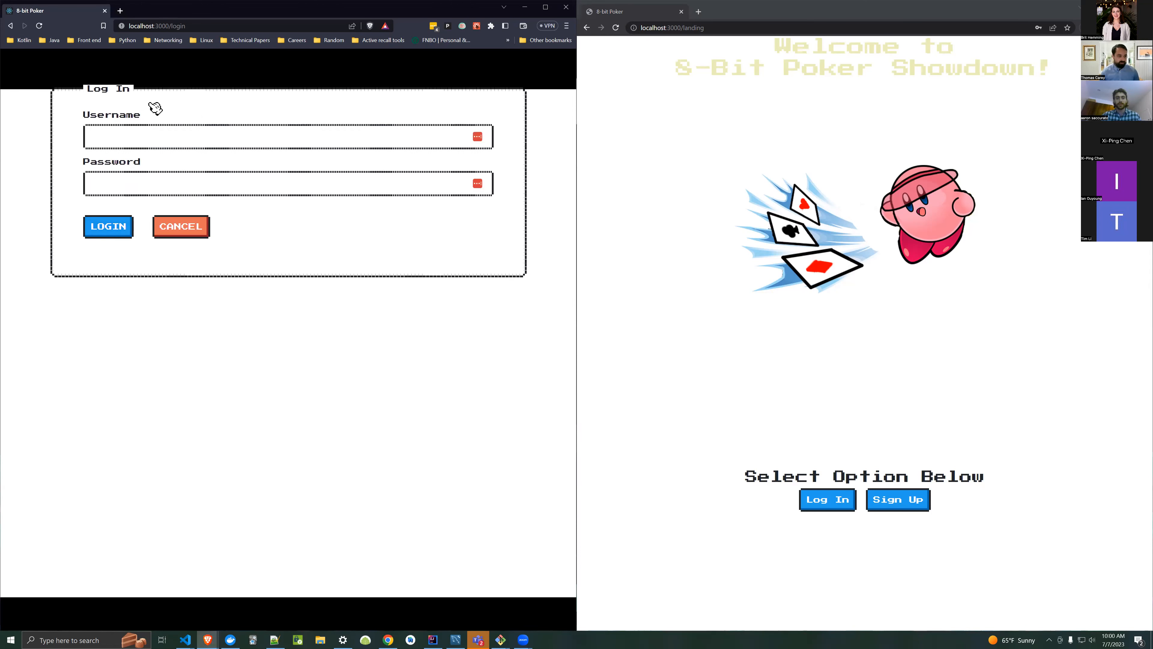
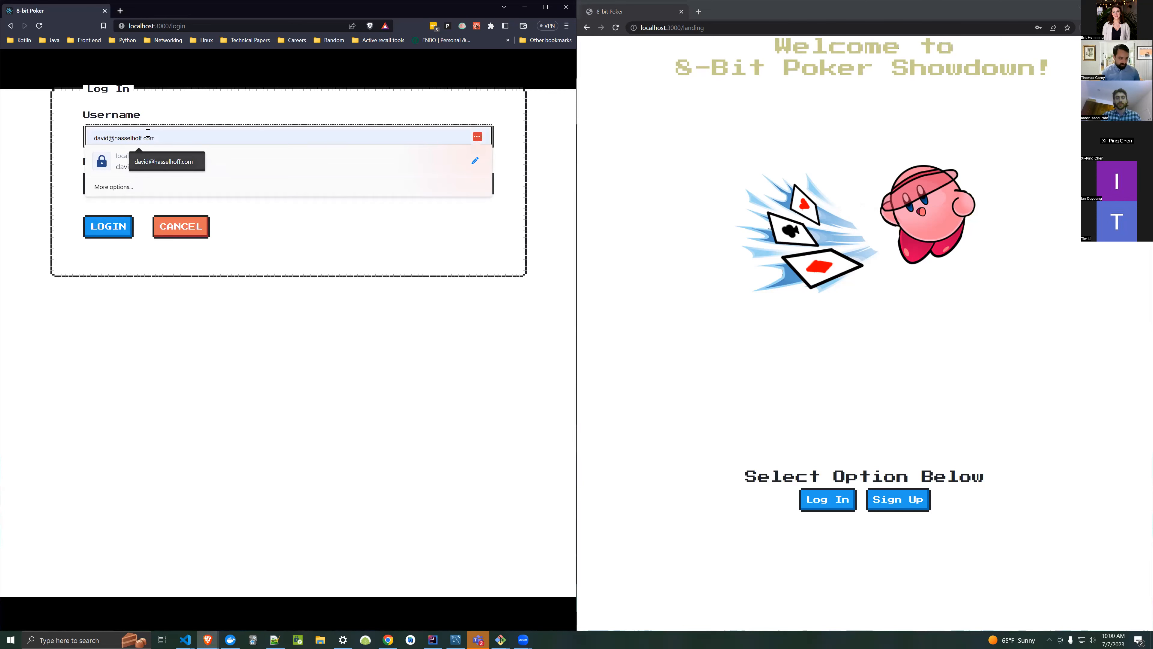
pyautogui.click(164, 161)
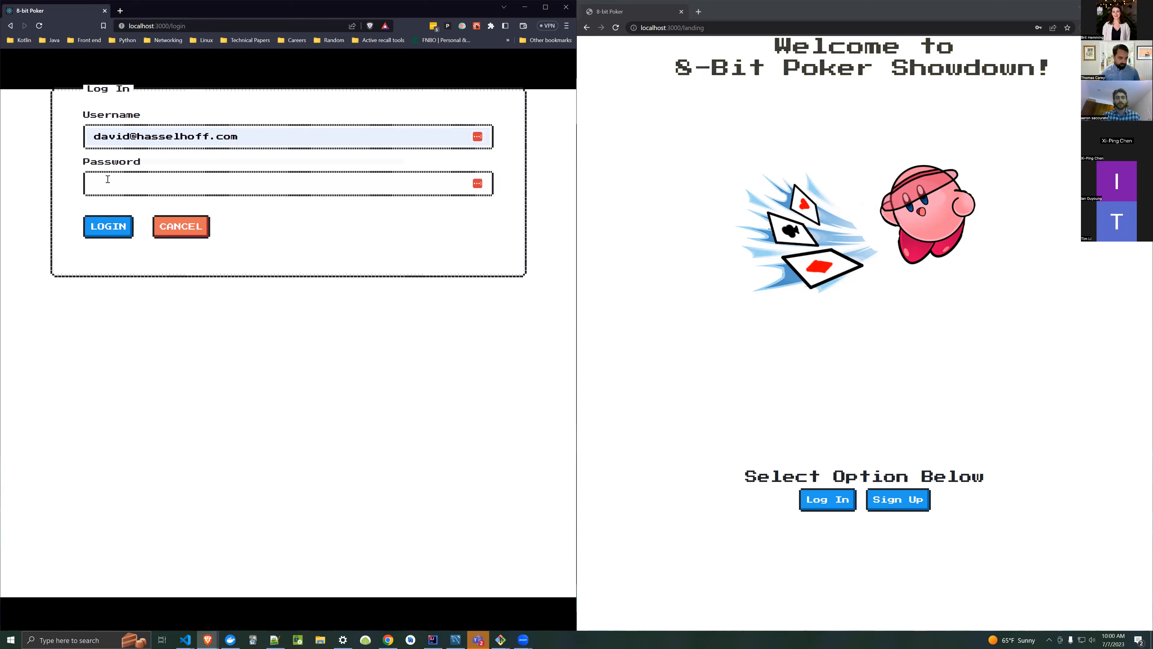
pyautogui.click(287, 183)
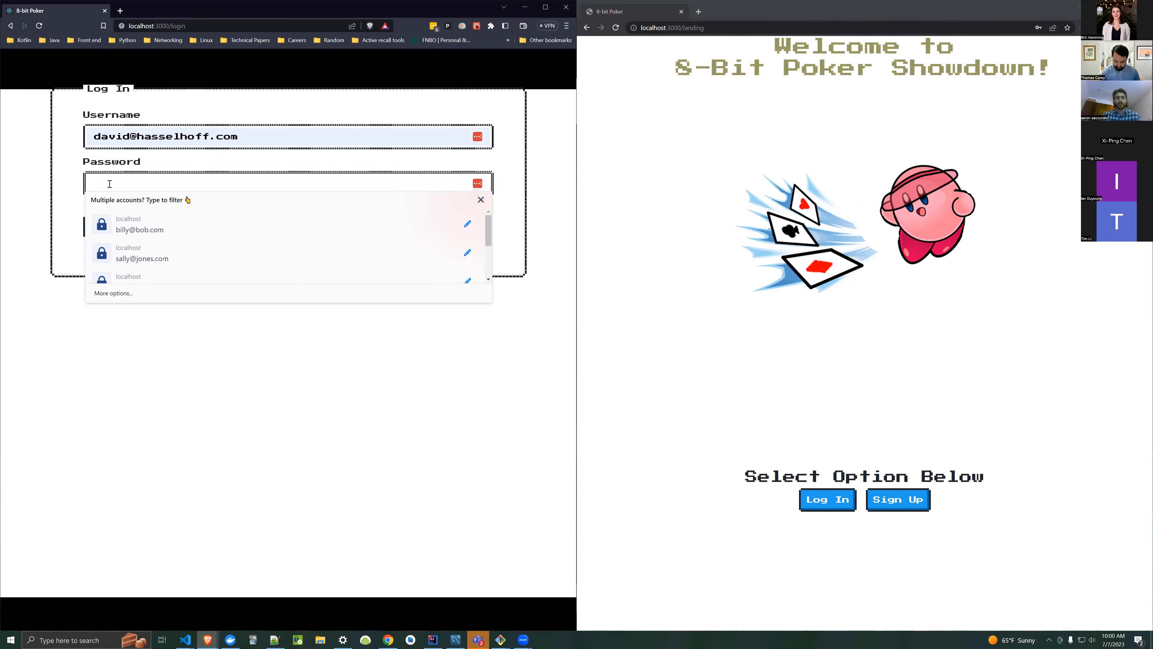
pyautogui.write('••')
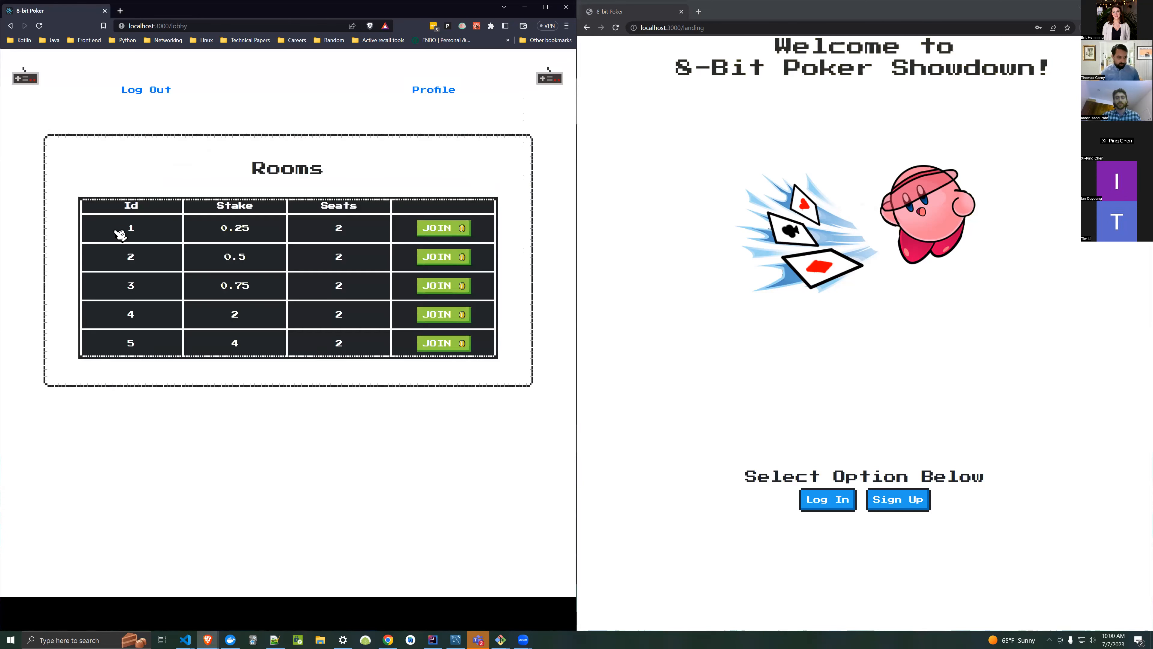
pyautogui.moveTo(625, 539)
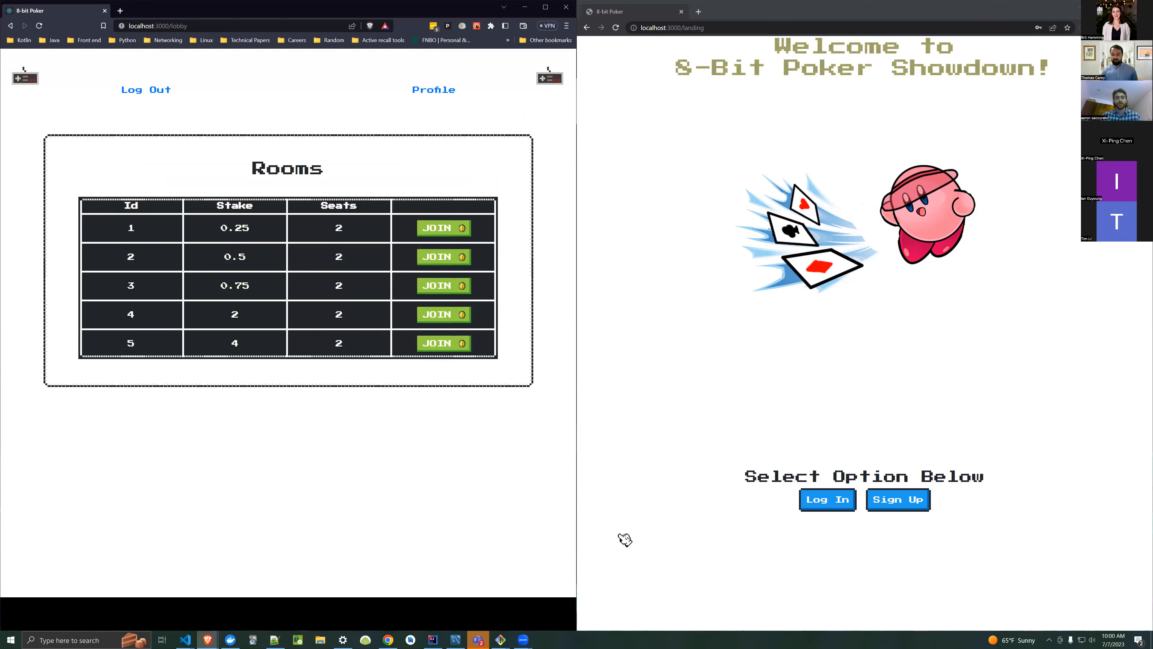
pyautogui.moveTo(493, 404)
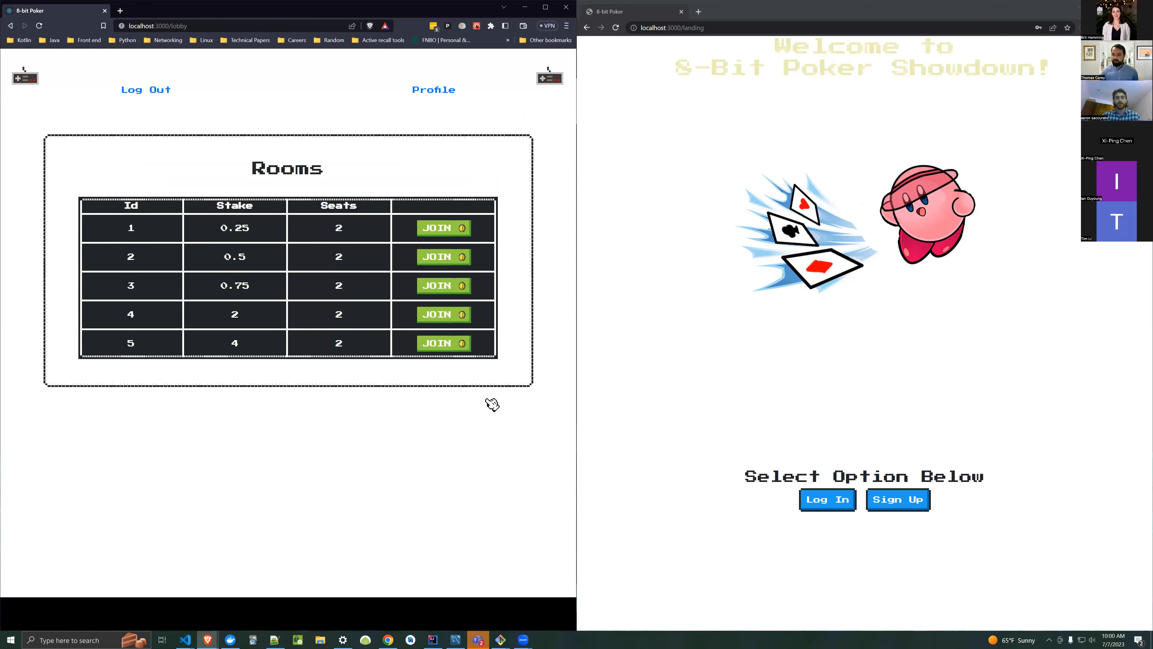
pyautogui.moveTo(248, 193)
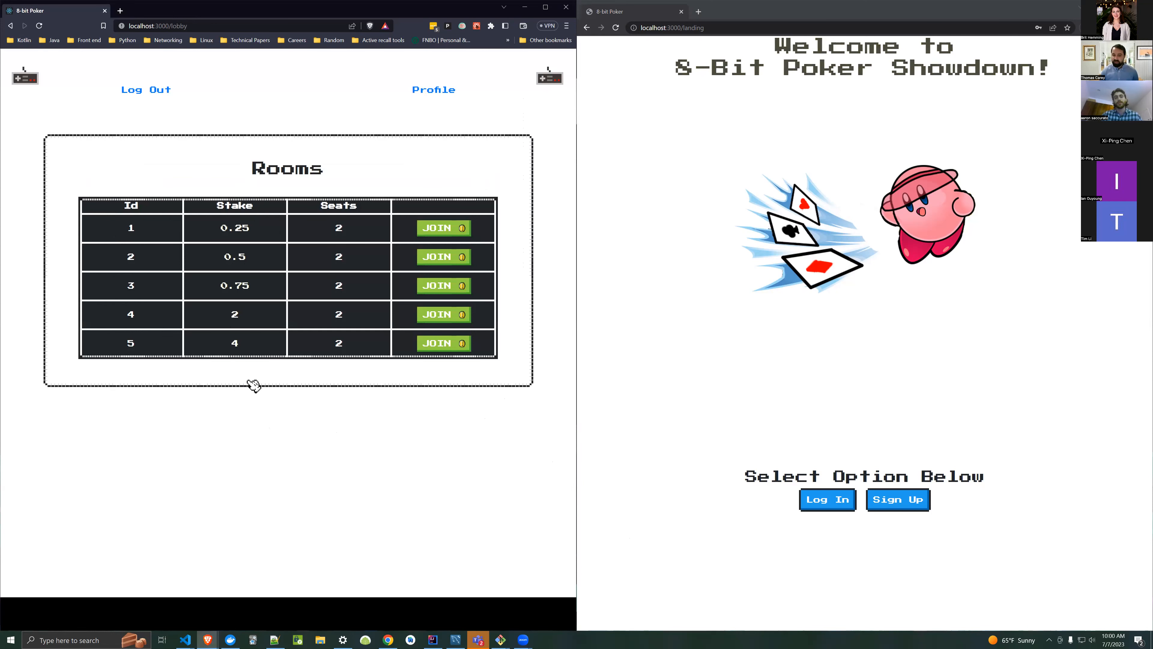
pyautogui.moveTo(255, 405)
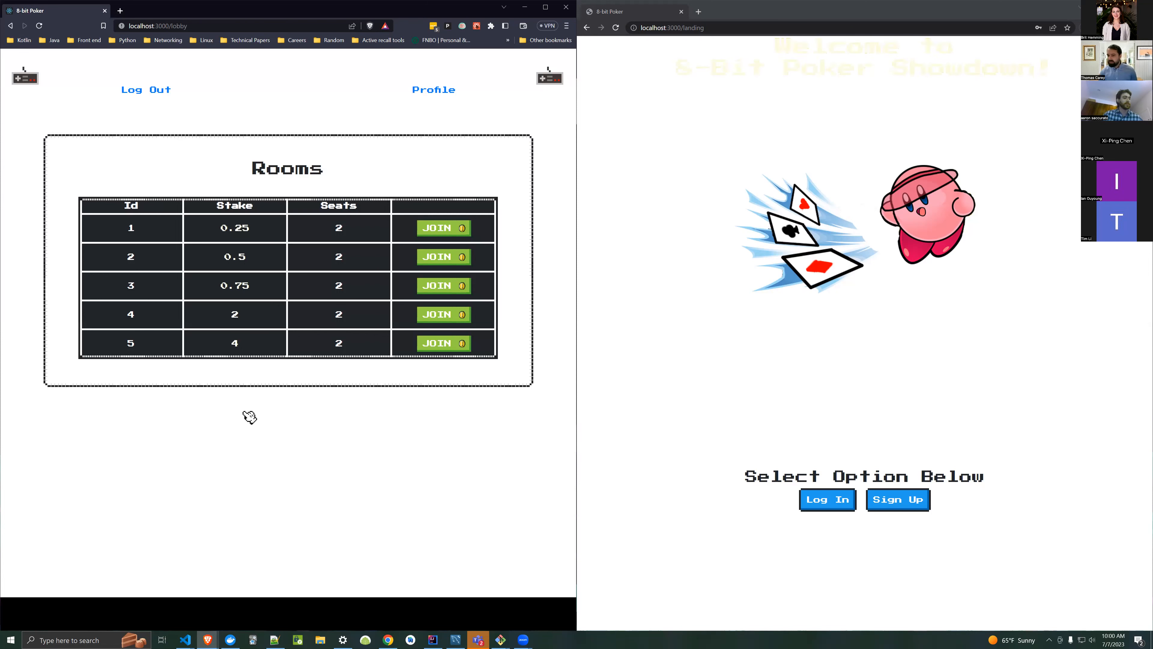
pyautogui.moveTo(237, 348)
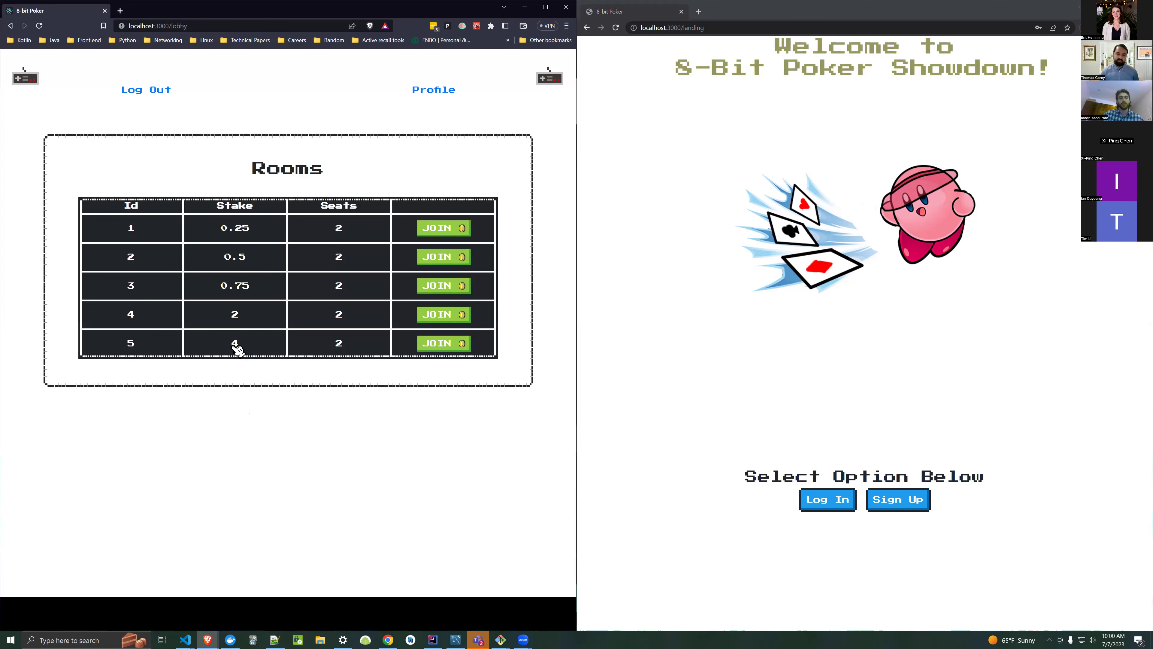
pyautogui.moveTo(356, 381)
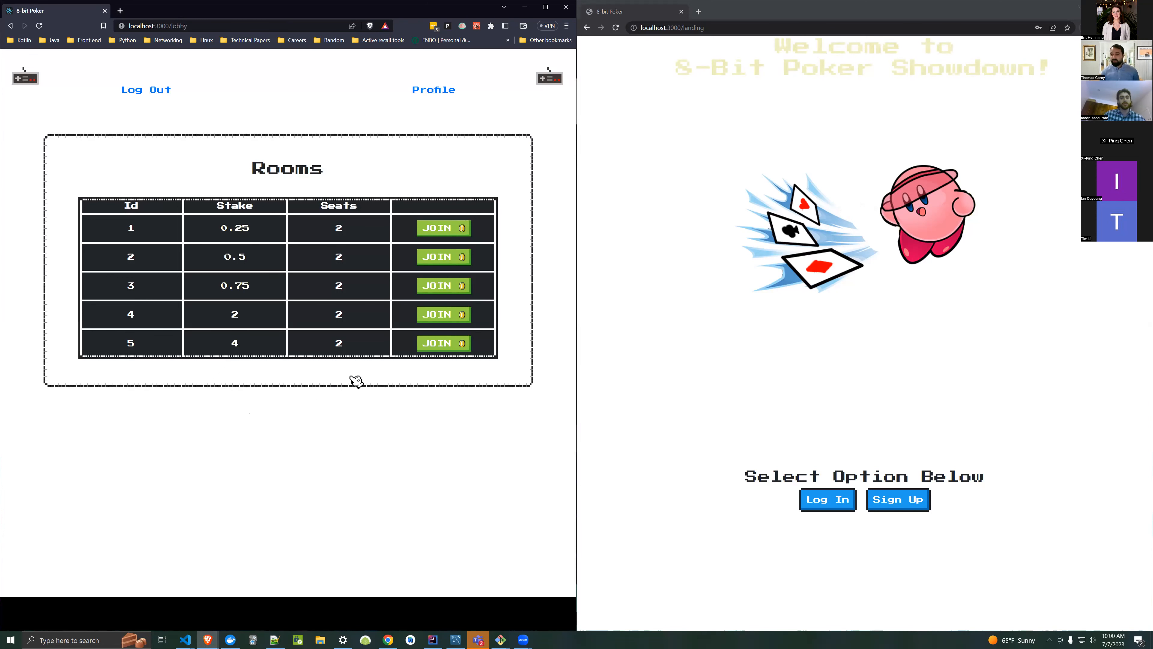
pyautogui.moveTo(360, 261)
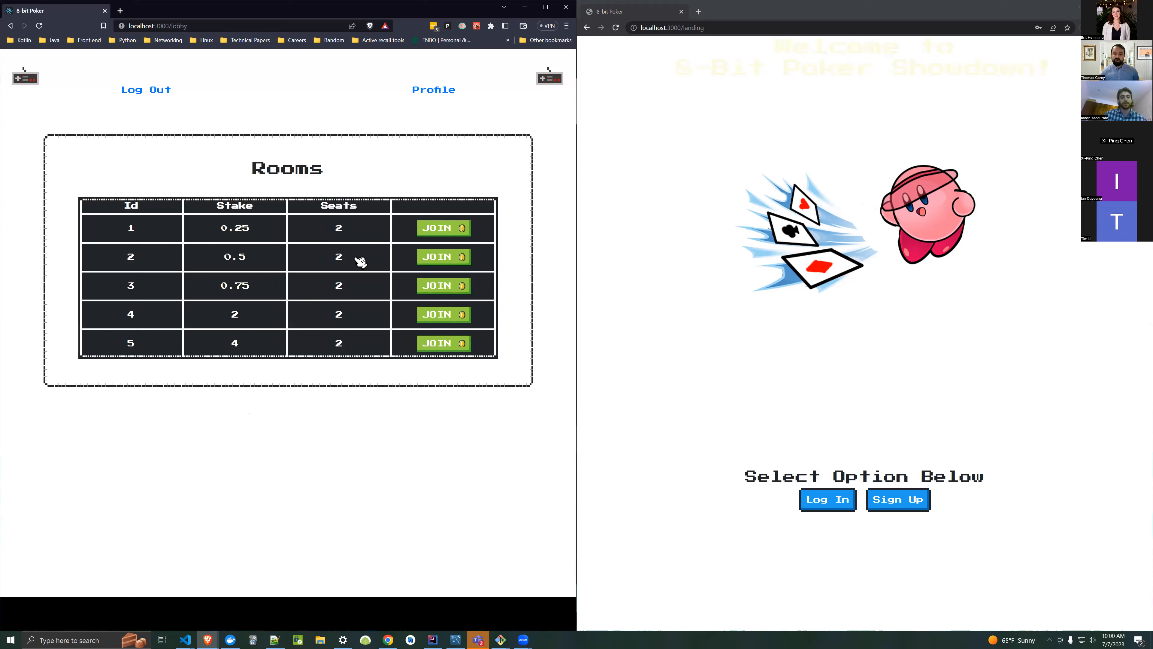
pyautogui.moveTo(332, 360)
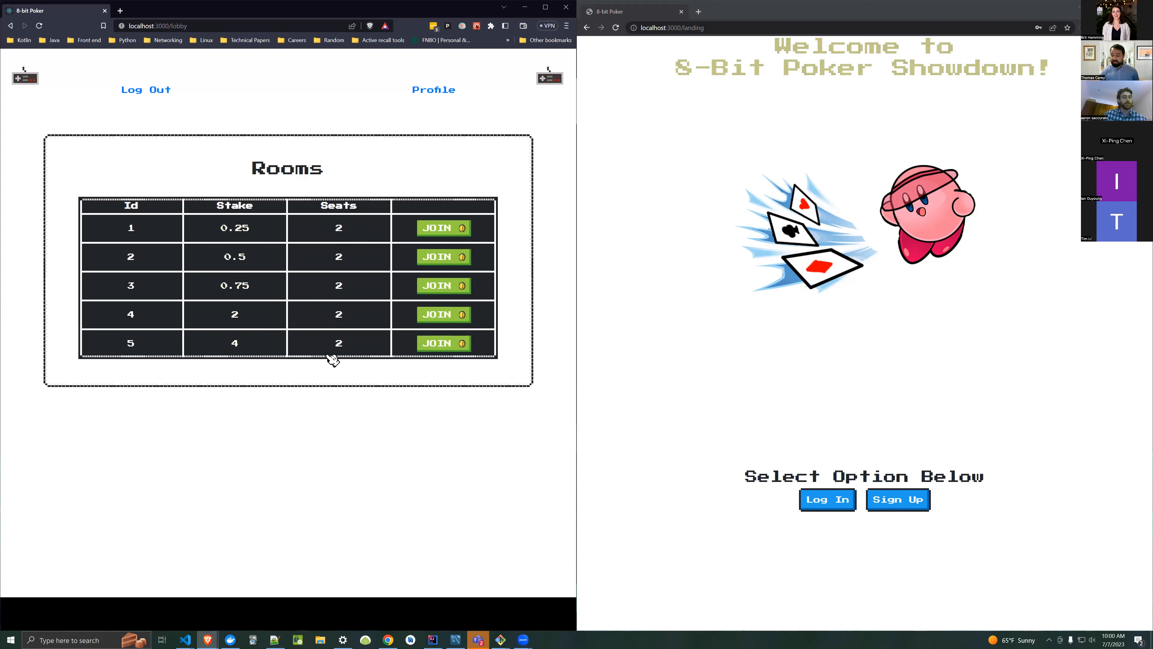
pyautogui.moveTo(433, 90)
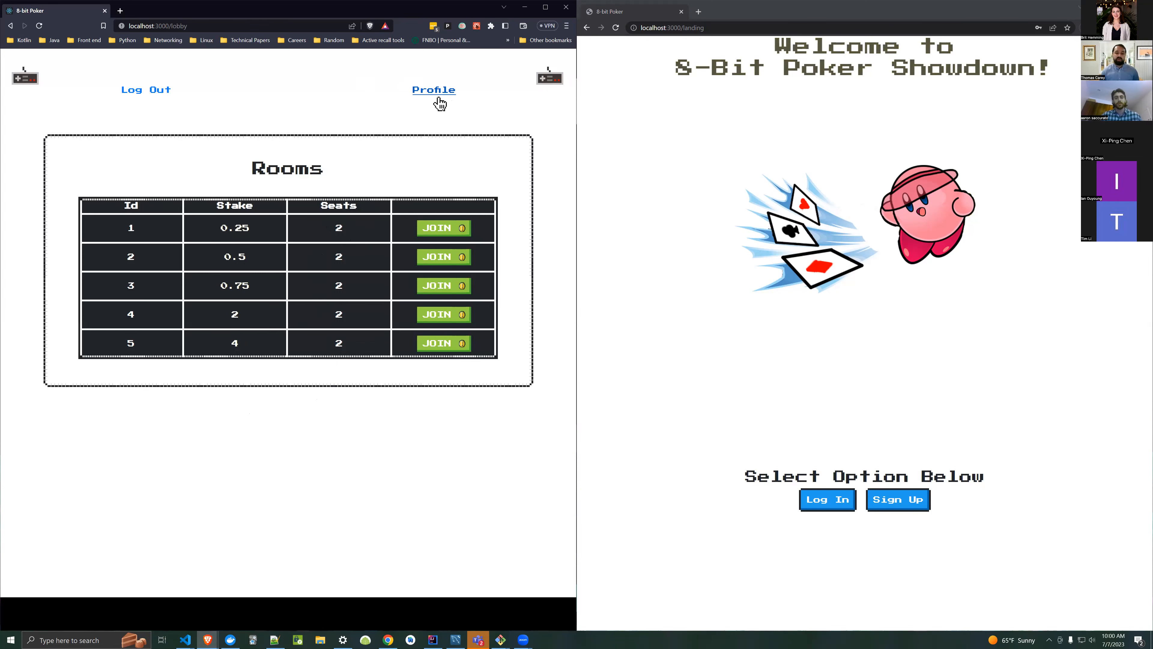
# Update the profile to display name 'The Hoff' with an account balance of 500.
pyautogui.click(433, 89)
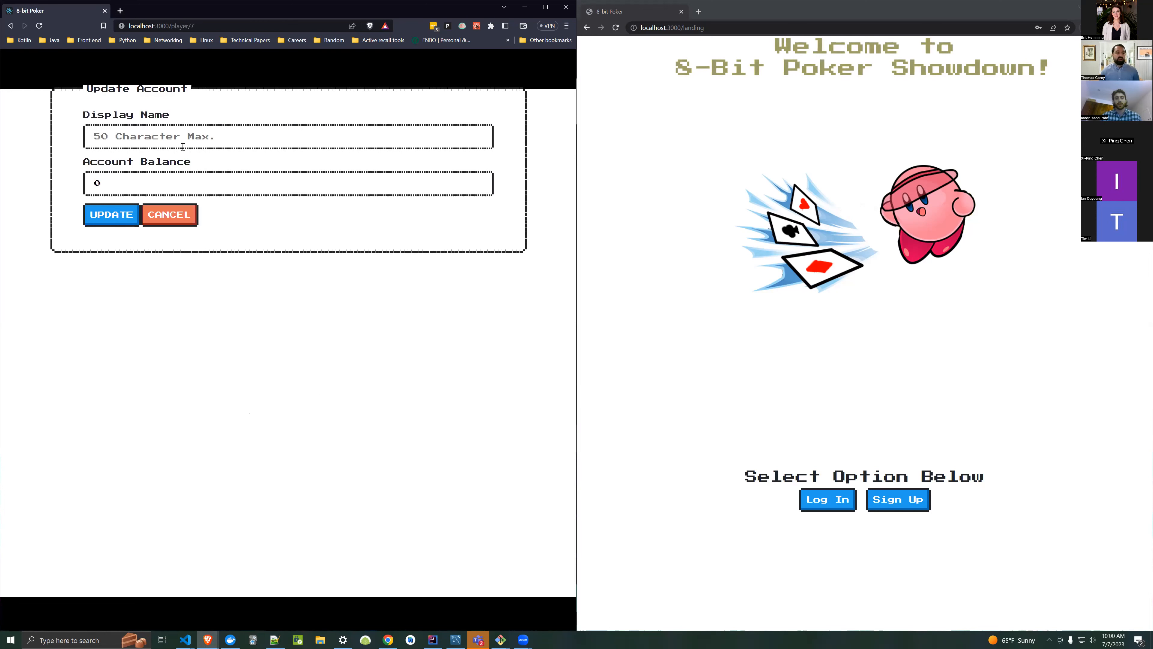
pyautogui.click(287, 136)
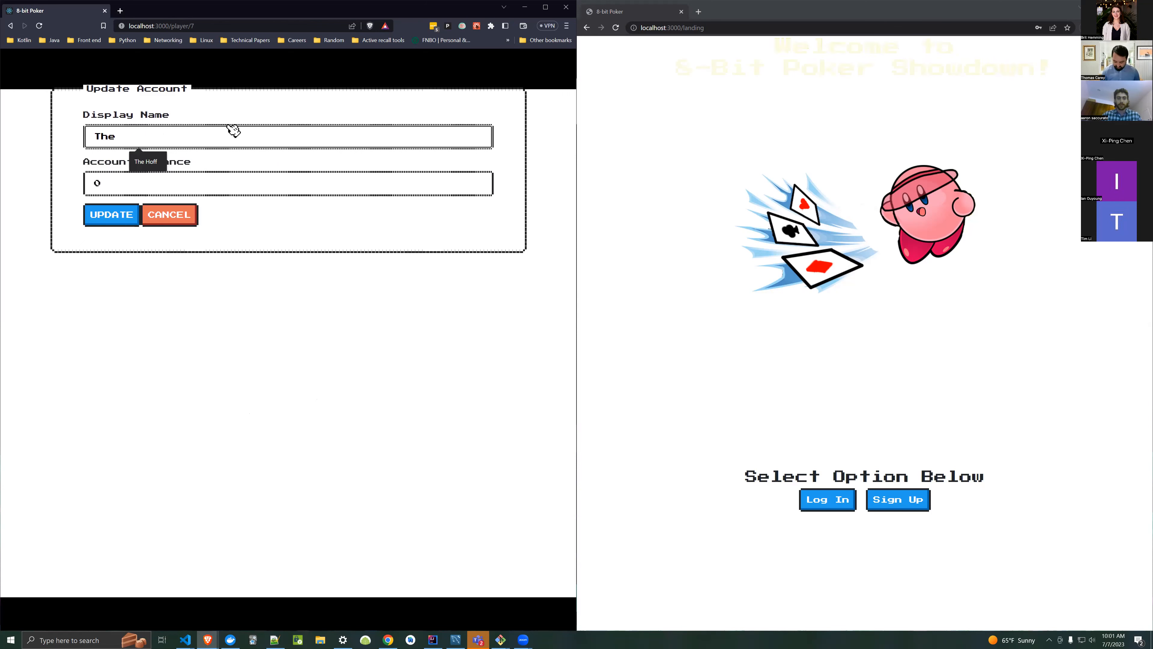
pyautogui.write('Hoff')
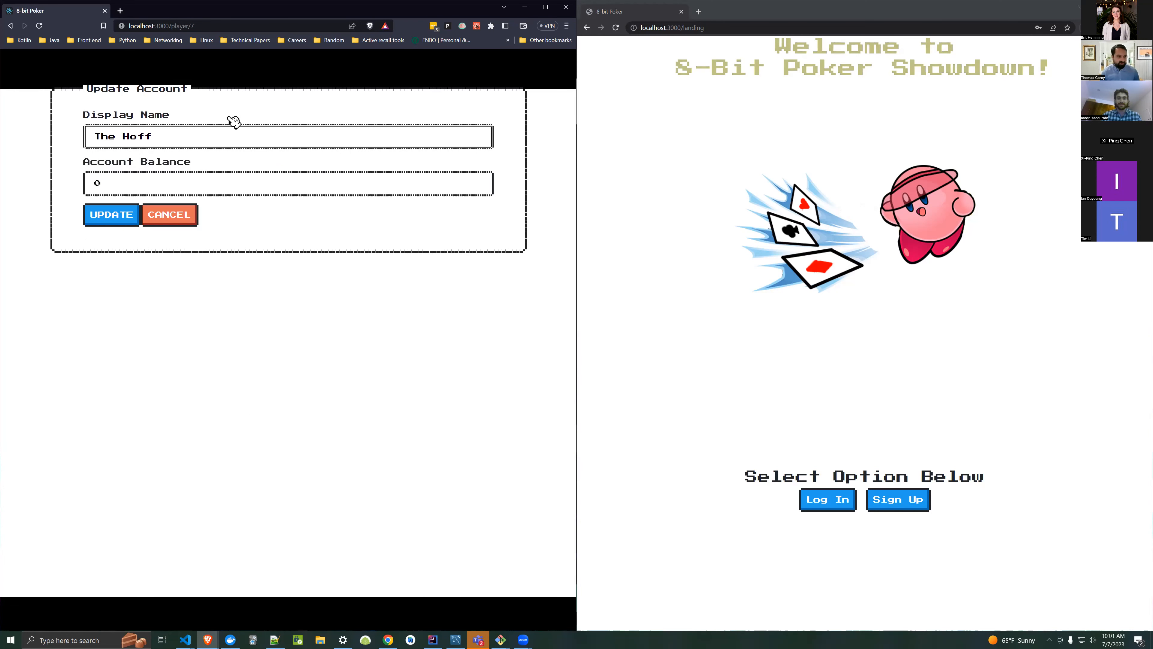
pyautogui.click(287, 183)
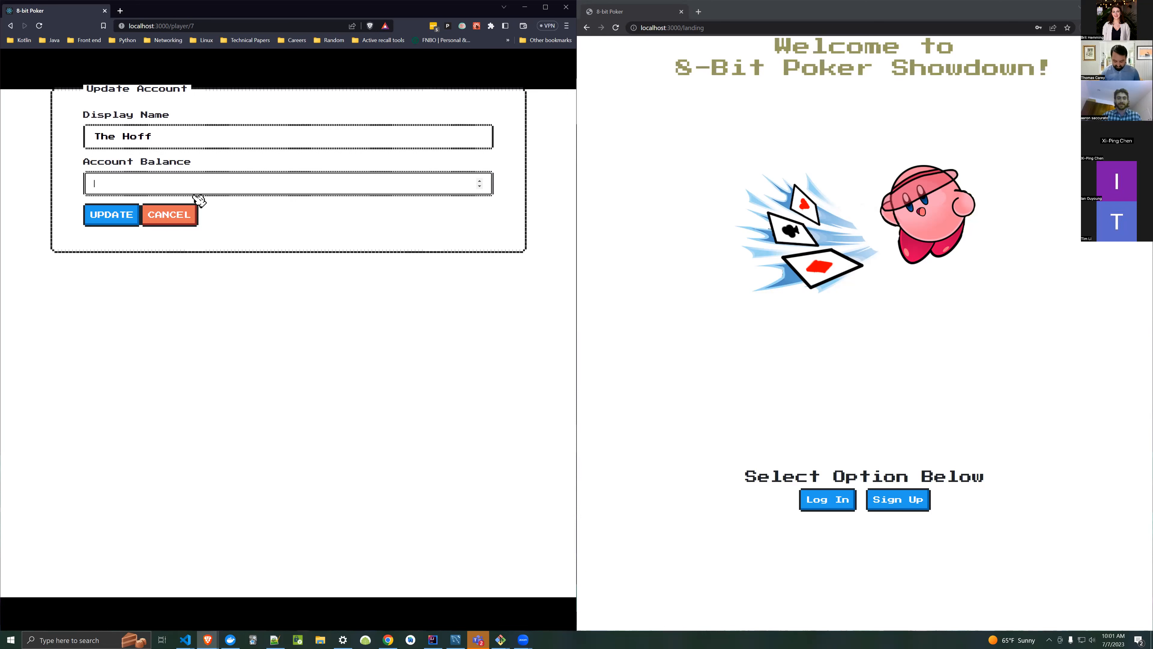
pyautogui.write('500')
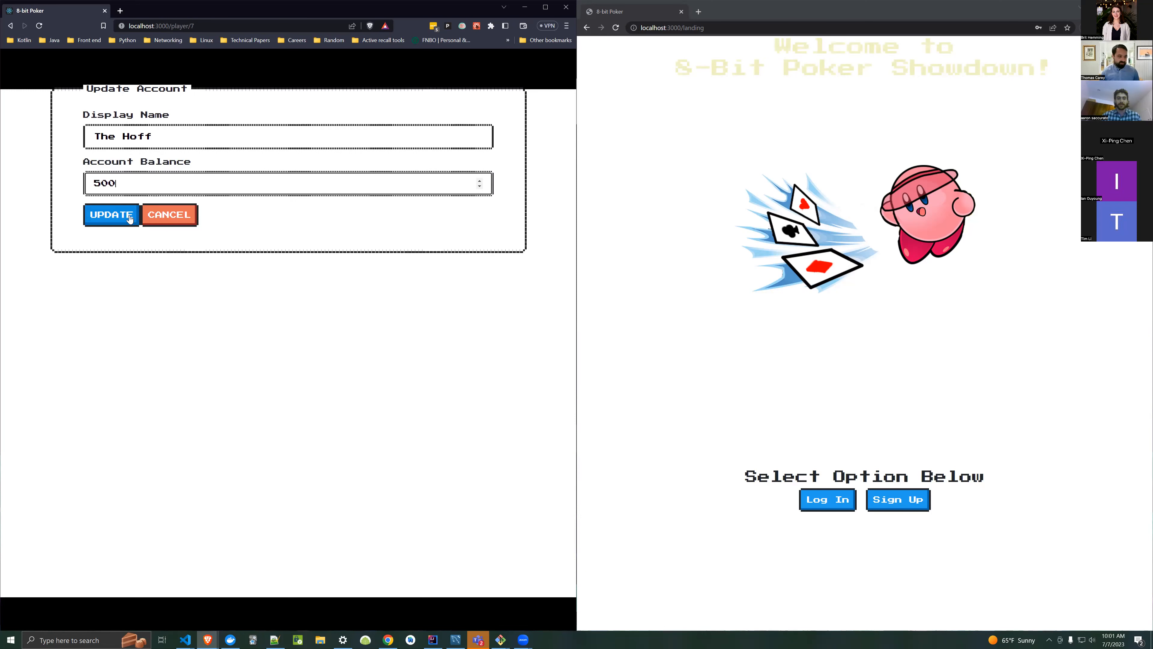
pyautogui.click(110, 214)
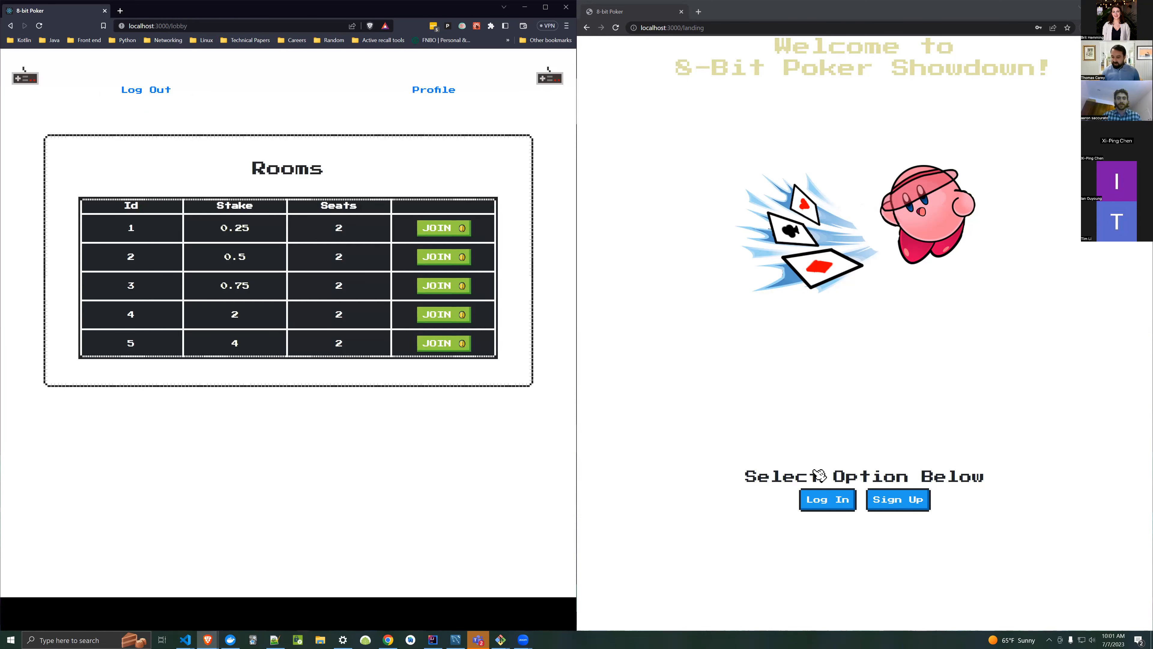
pyautogui.moveTo(904, 397)
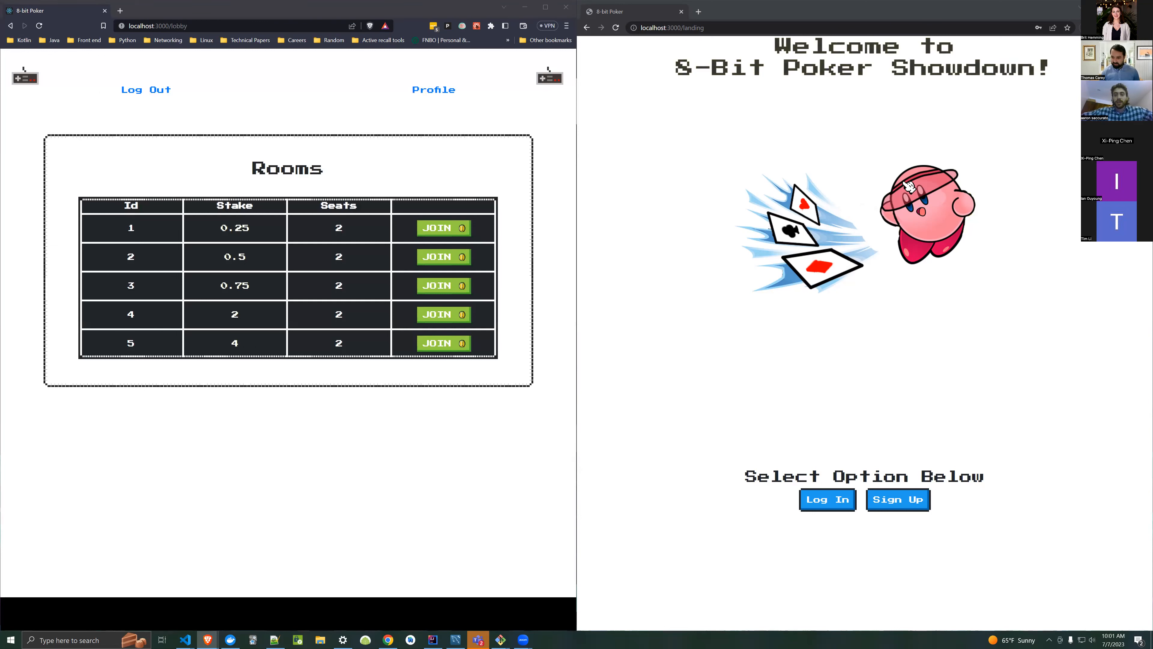
# Log the second player in from the right window with the saved credentials, reaching the lobby.
pyautogui.click(826, 499)
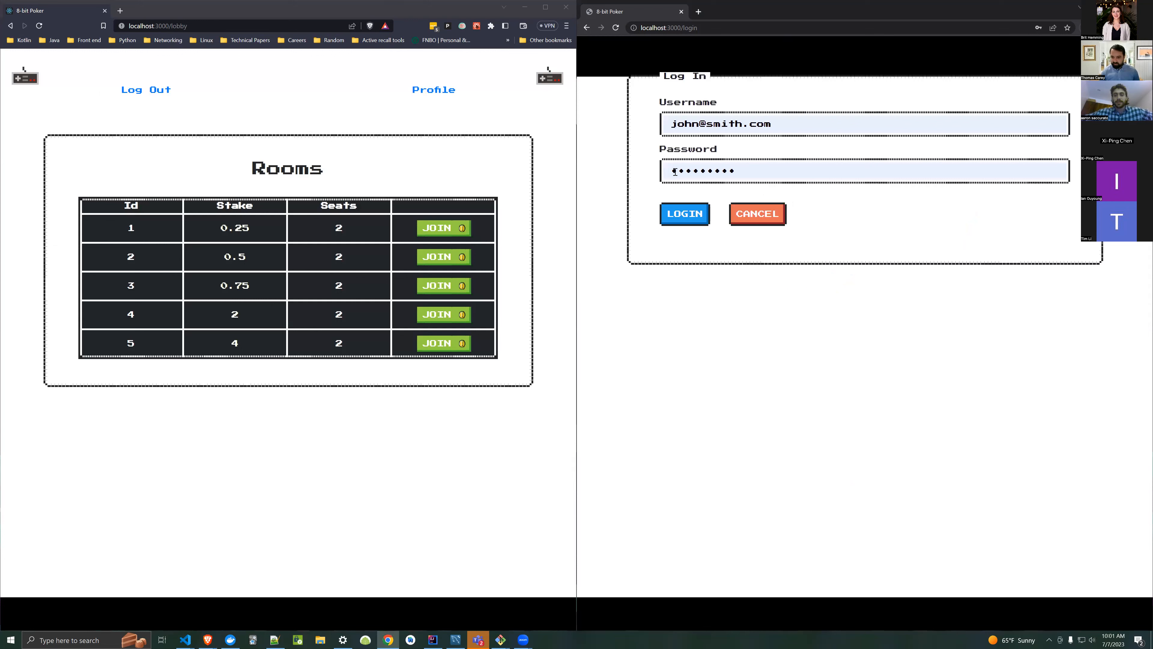
pyautogui.click(684, 213)
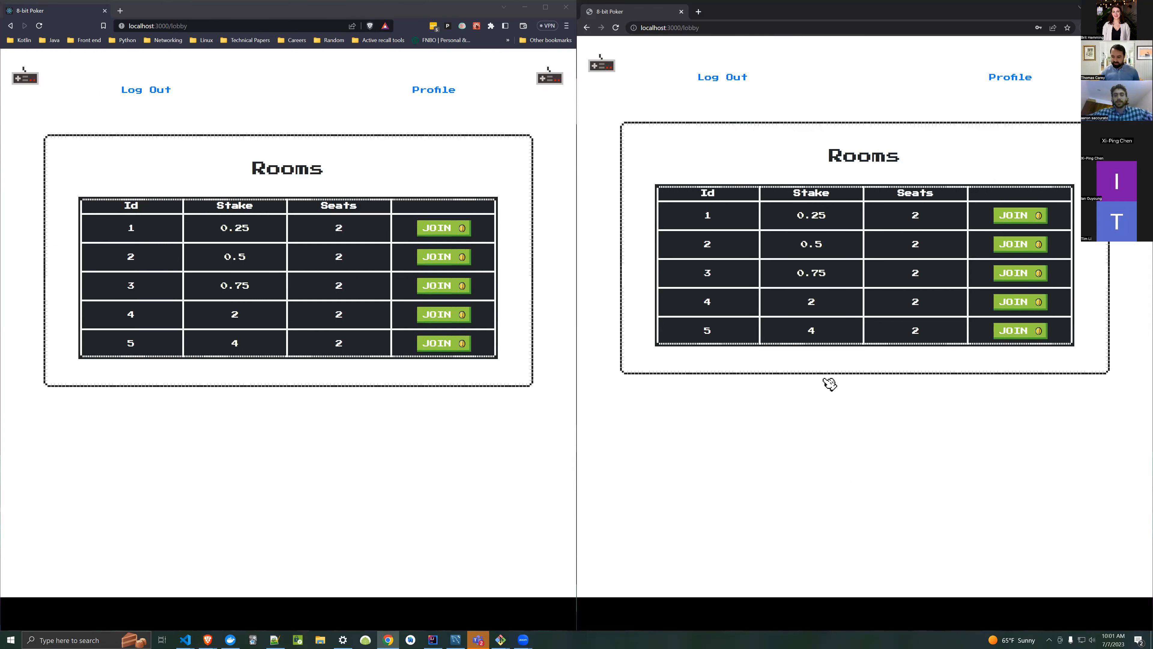
pyautogui.moveTo(737, 361)
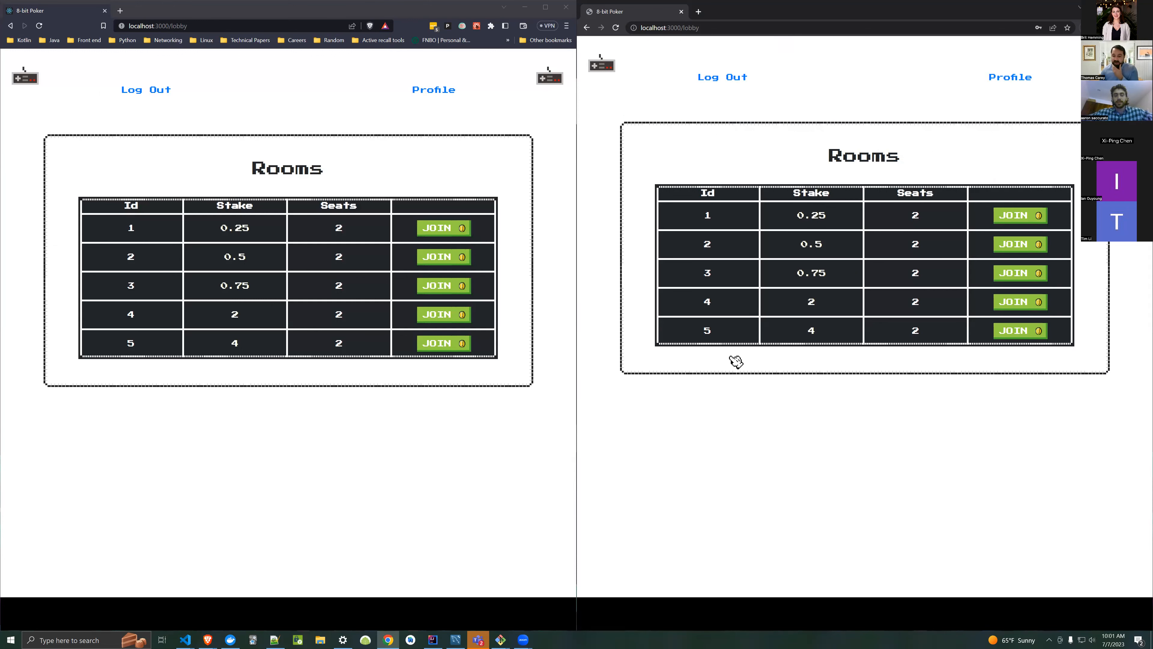
pyautogui.moveTo(517, 356)
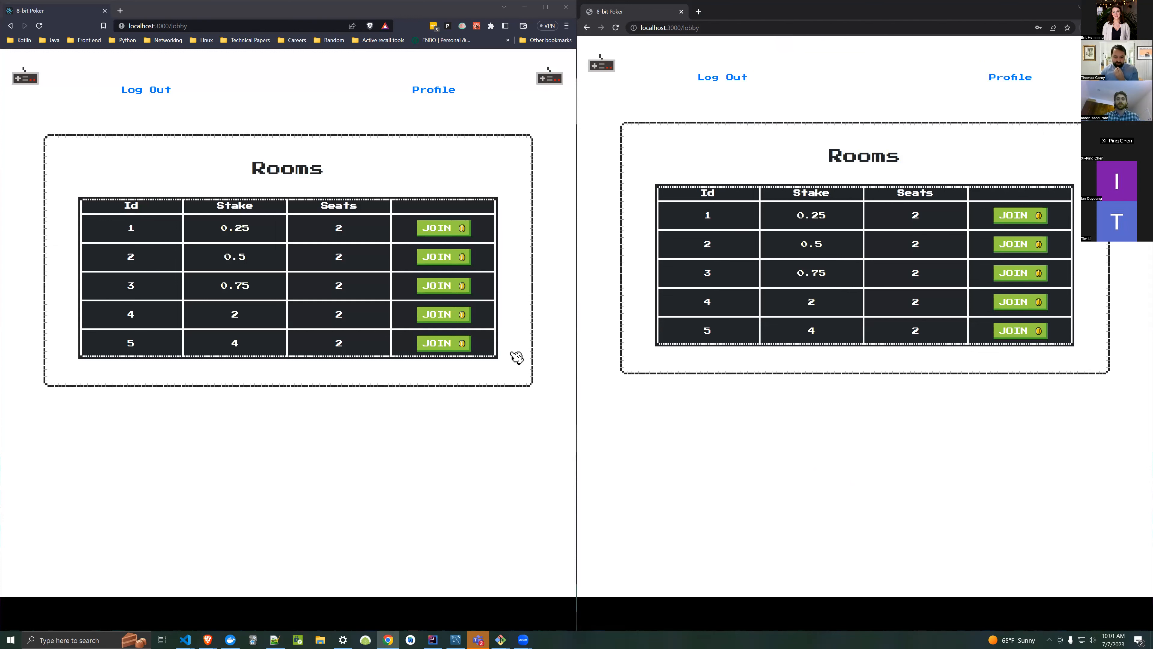
# Join room 5 with both players, then have the second player leave back to the lobby.
pyautogui.click(445, 343)
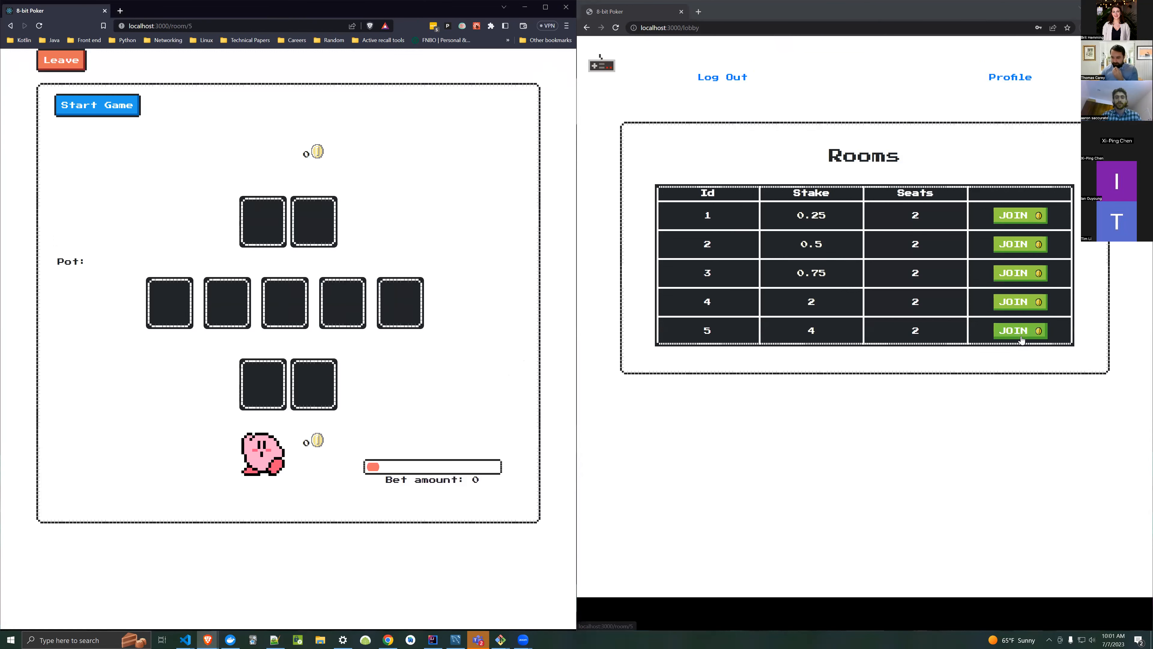
pyautogui.click(1019, 329)
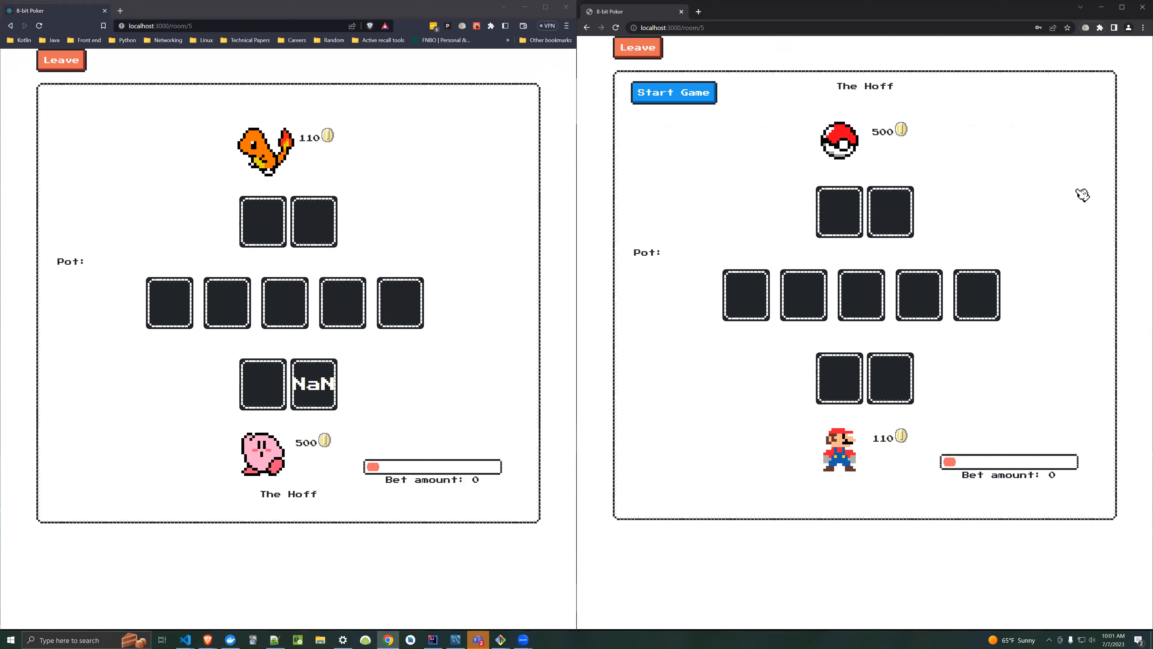
pyautogui.moveTo(678, 458)
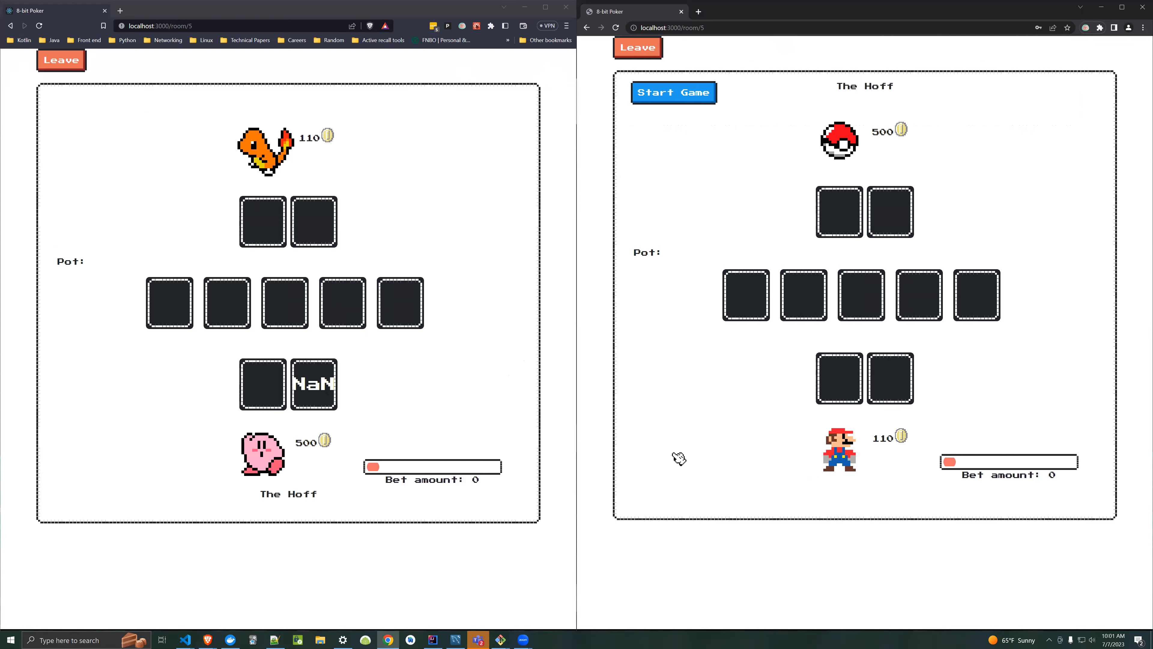
pyautogui.moveTo(297, 469)
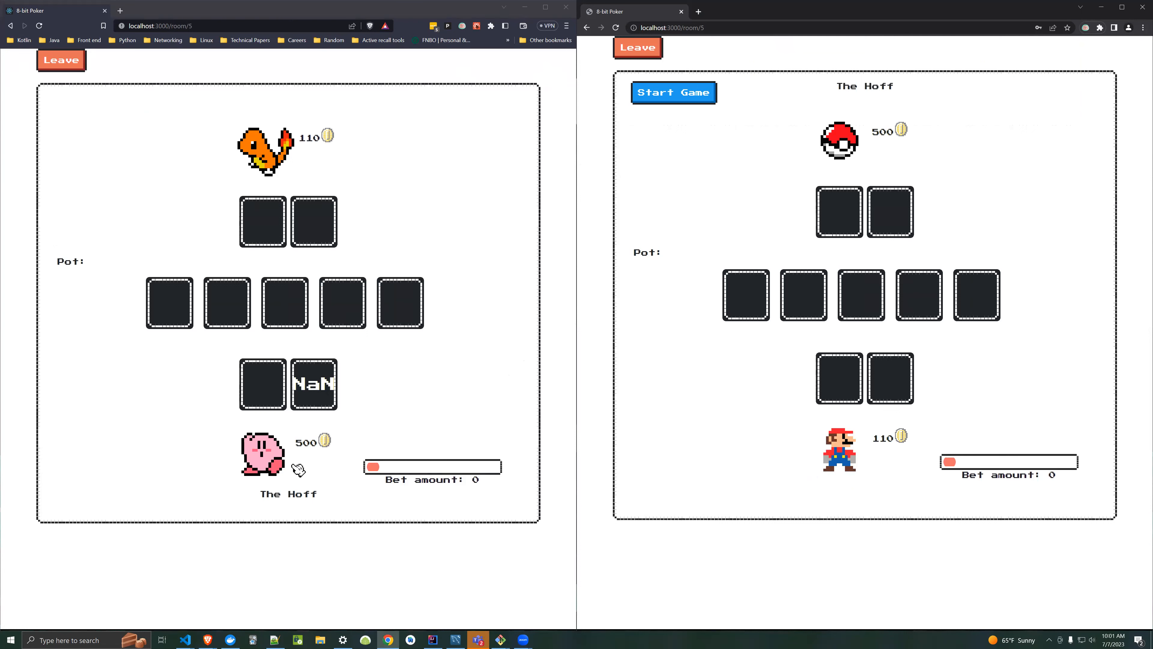
pyautogui.moveTo(618, 355)
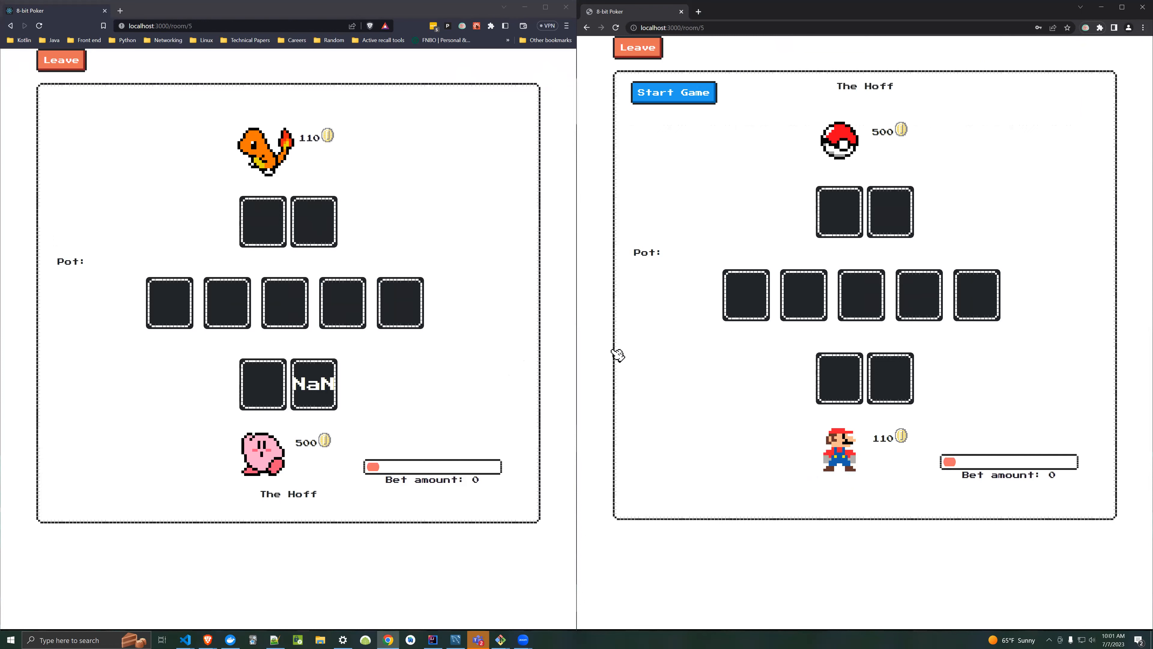
pyautogui.moveTo(865, 425)
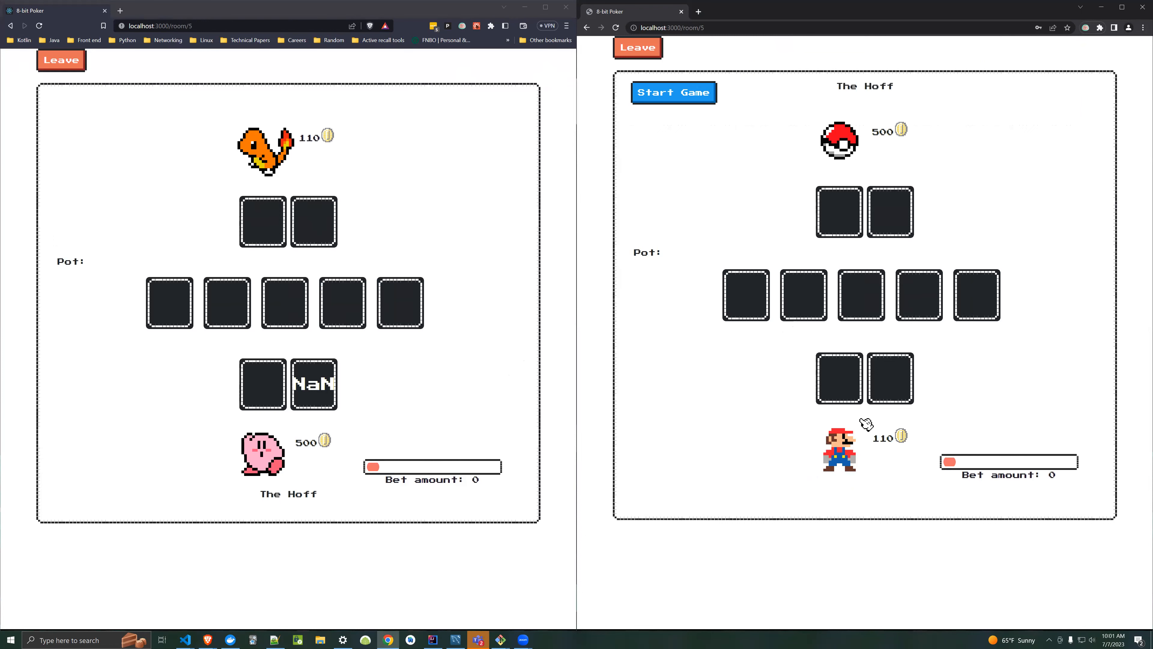
pyautogui.click(637, 47)
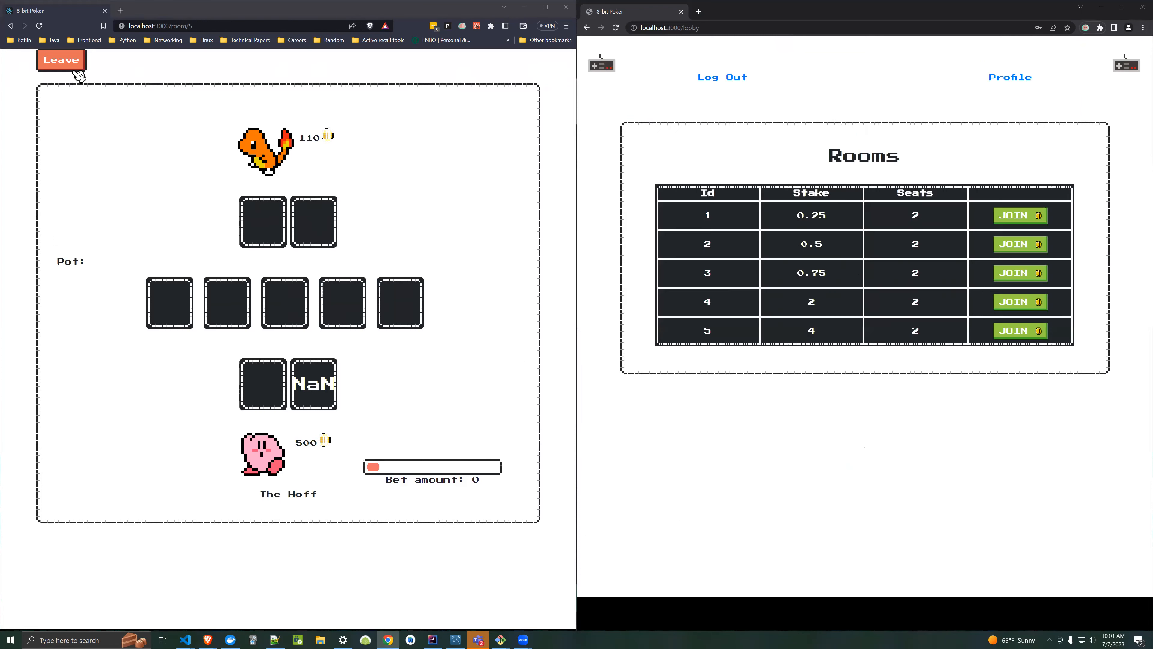
# Return the first player to the lobby and rename the second player via a Display Name suggestion.
pyautogui.click(61, 60)
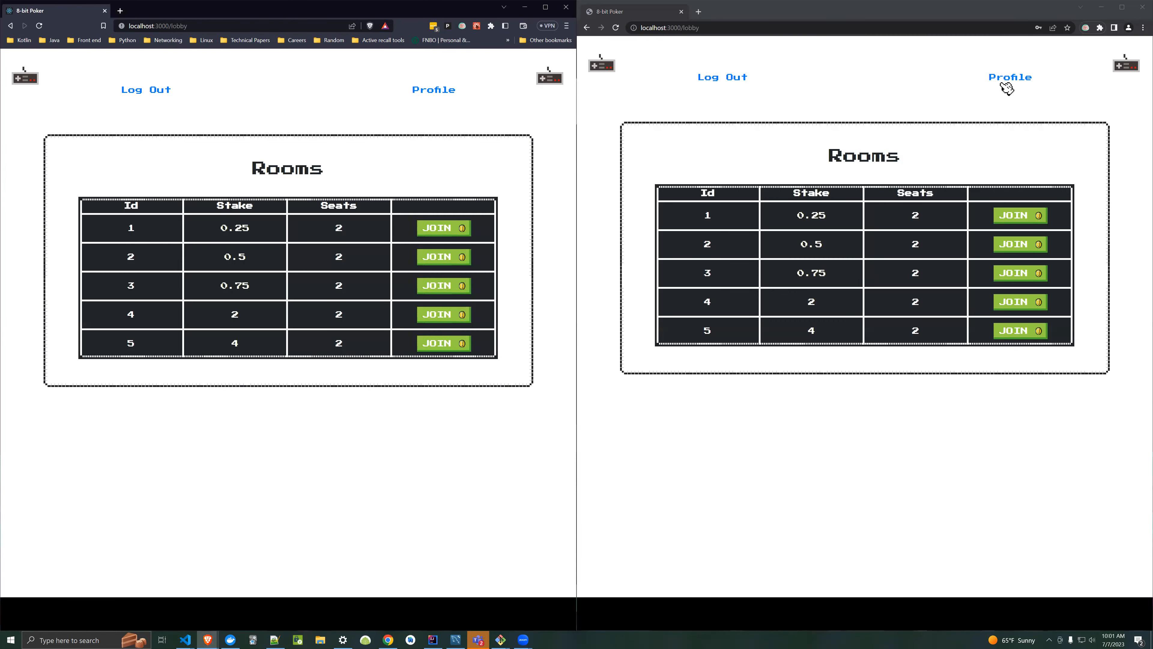
pyautogui.click(1009, 77)
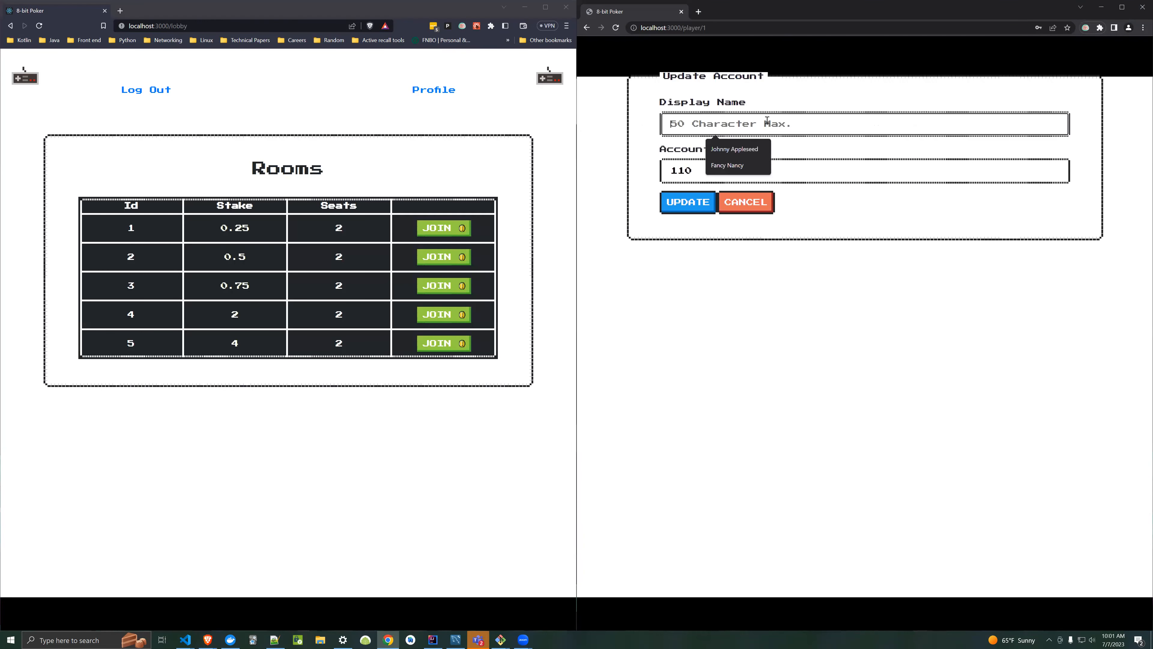
pyautogui.click(733, 150)
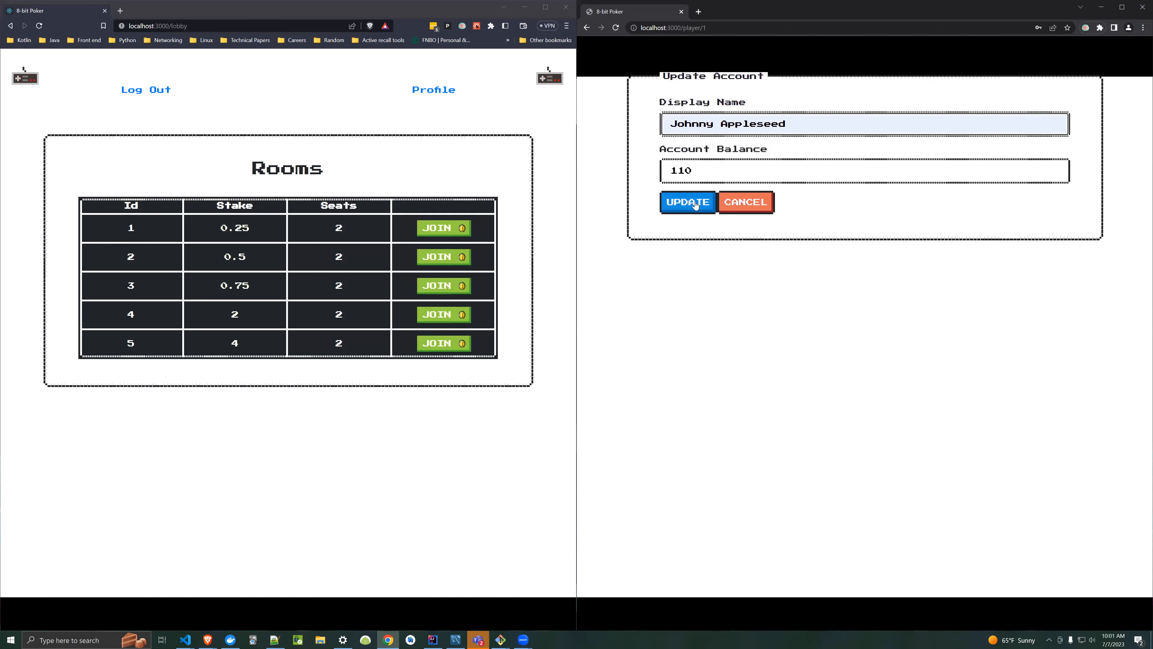
pyautogui.click(687, 202)
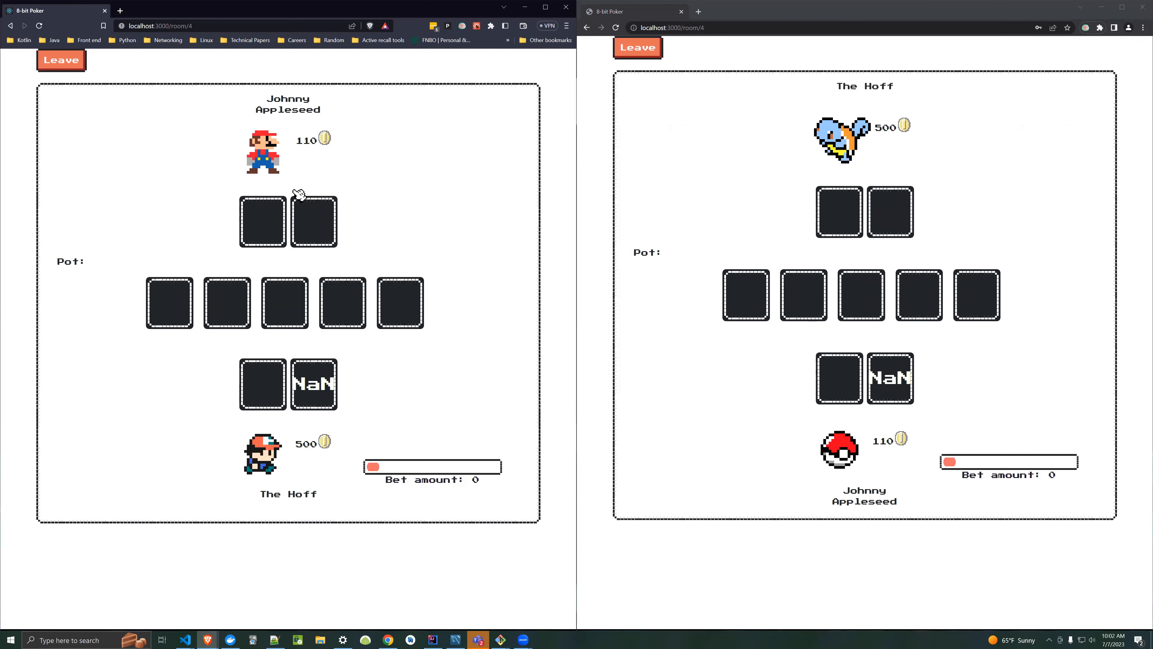
pyautogui.moveTo(843, 102)
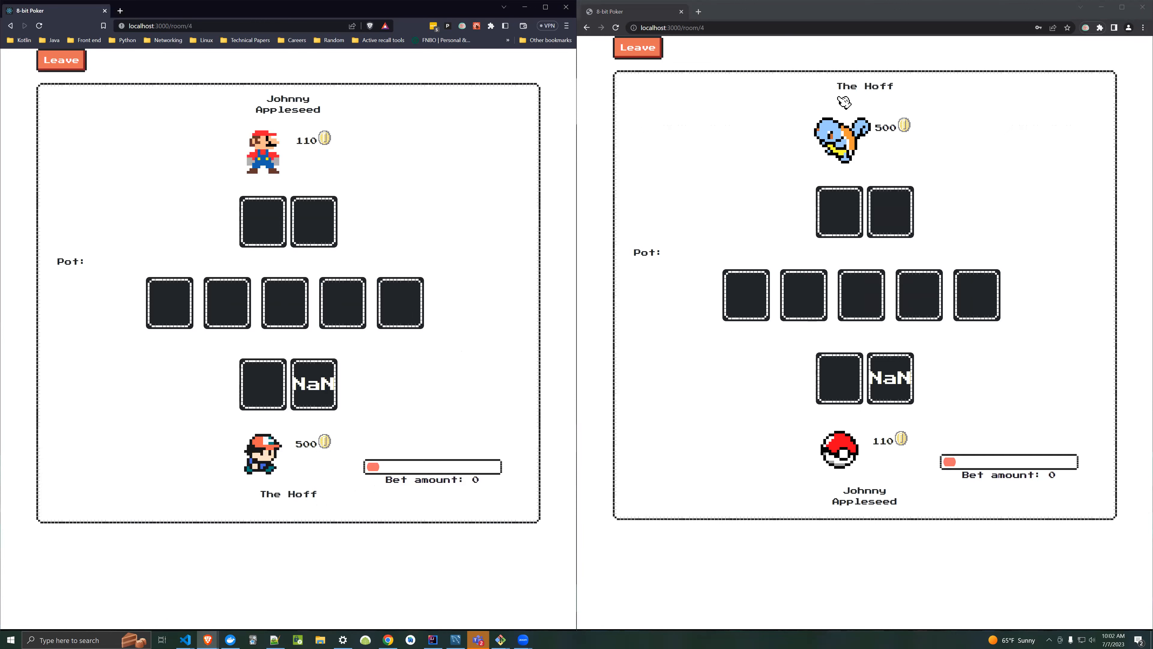
pyautogui.moveTo(204, 141)
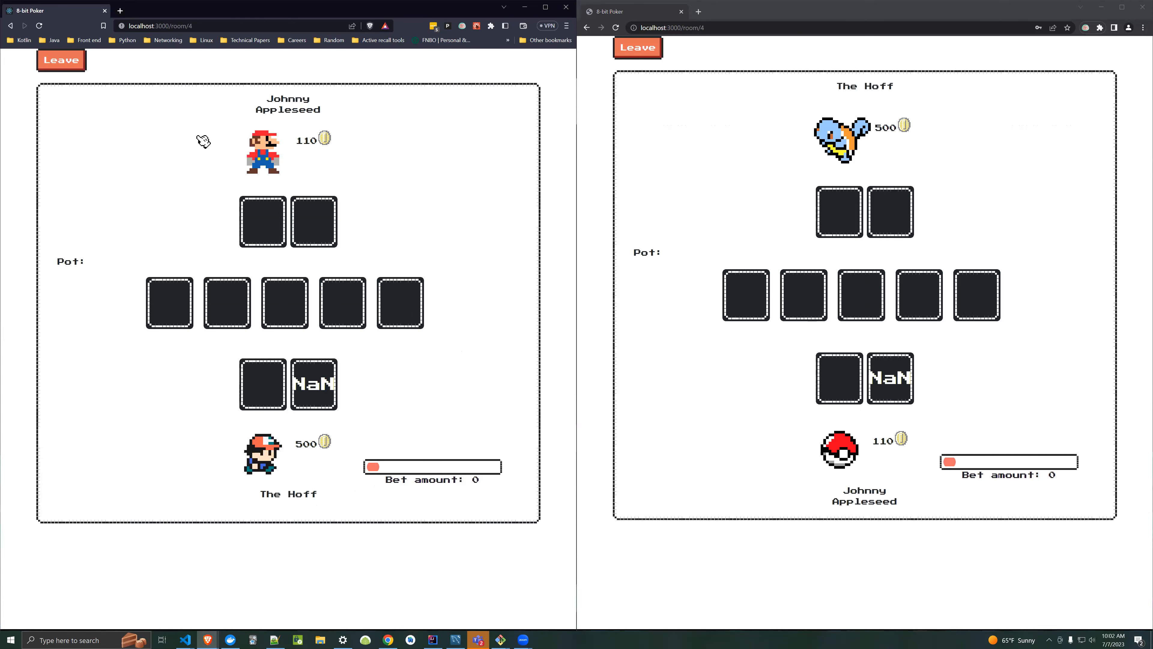
# Leave room 4 and join room 5 so The Hoff and Johnny Appleseed sit together.
pyautogui.click(61, 60)
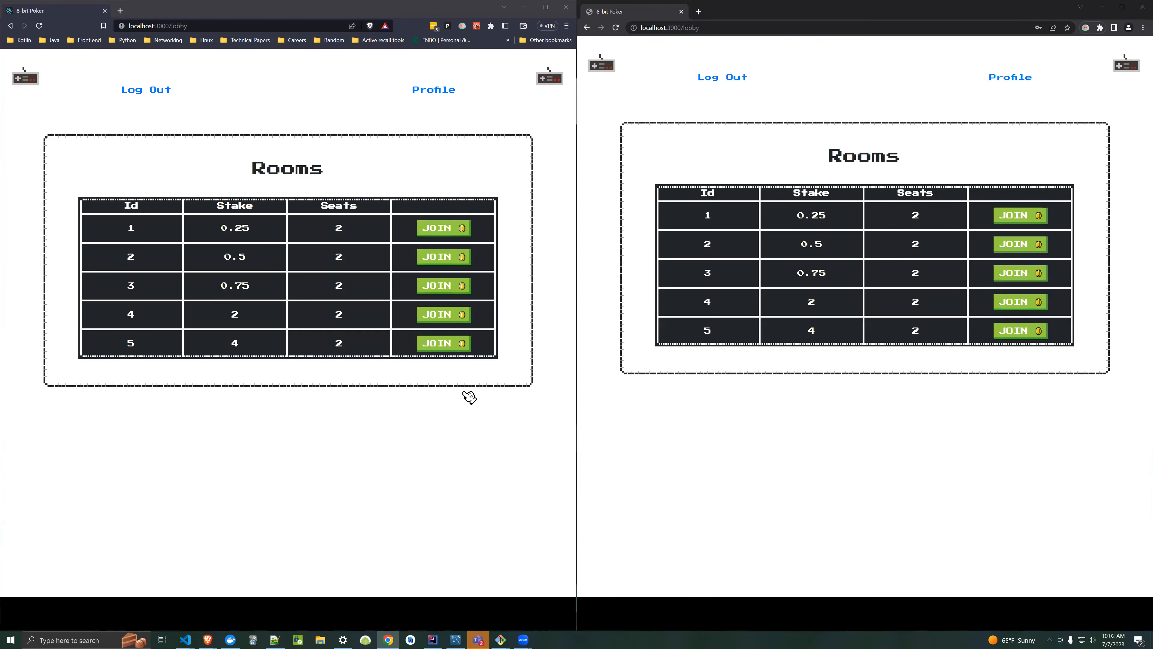
pyautogui.click(443, 342)
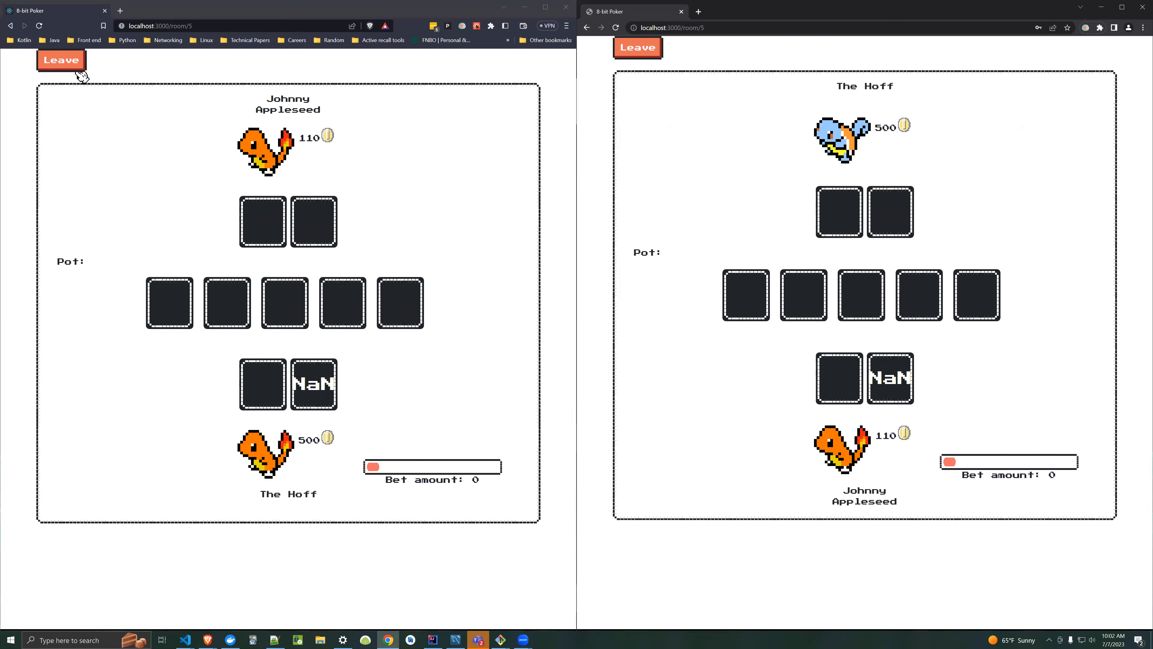
# Have both players leave room 5, returning each window to the Rooms lobby.
pyautogui.click(60, 59)
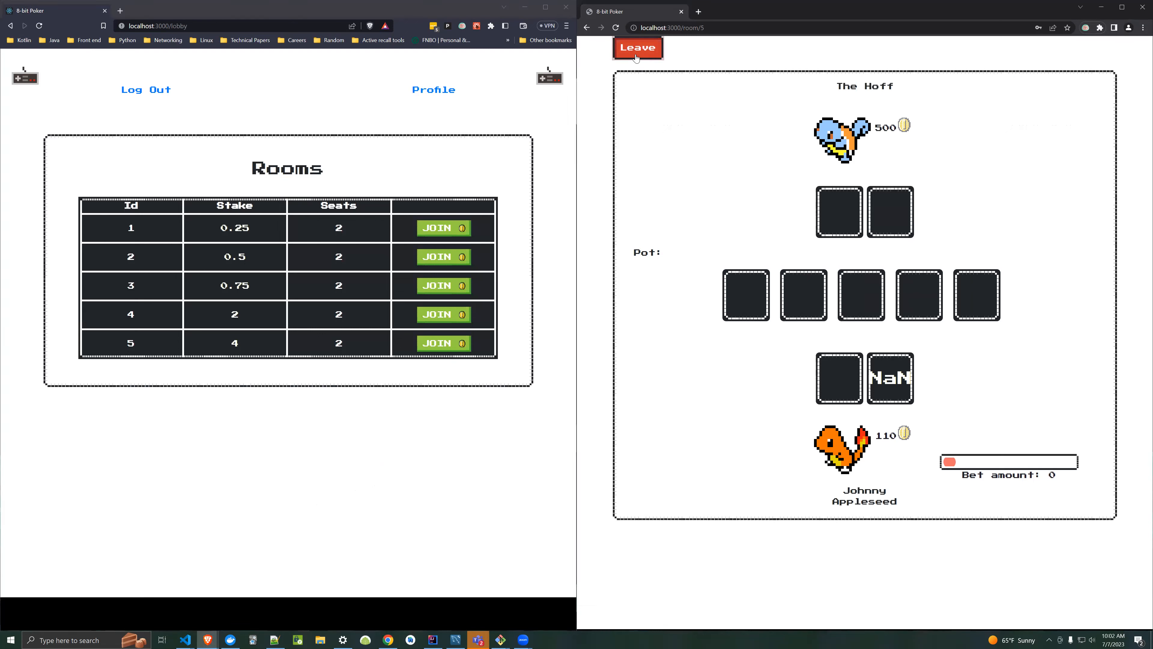
pyautogui.click(637, 47)
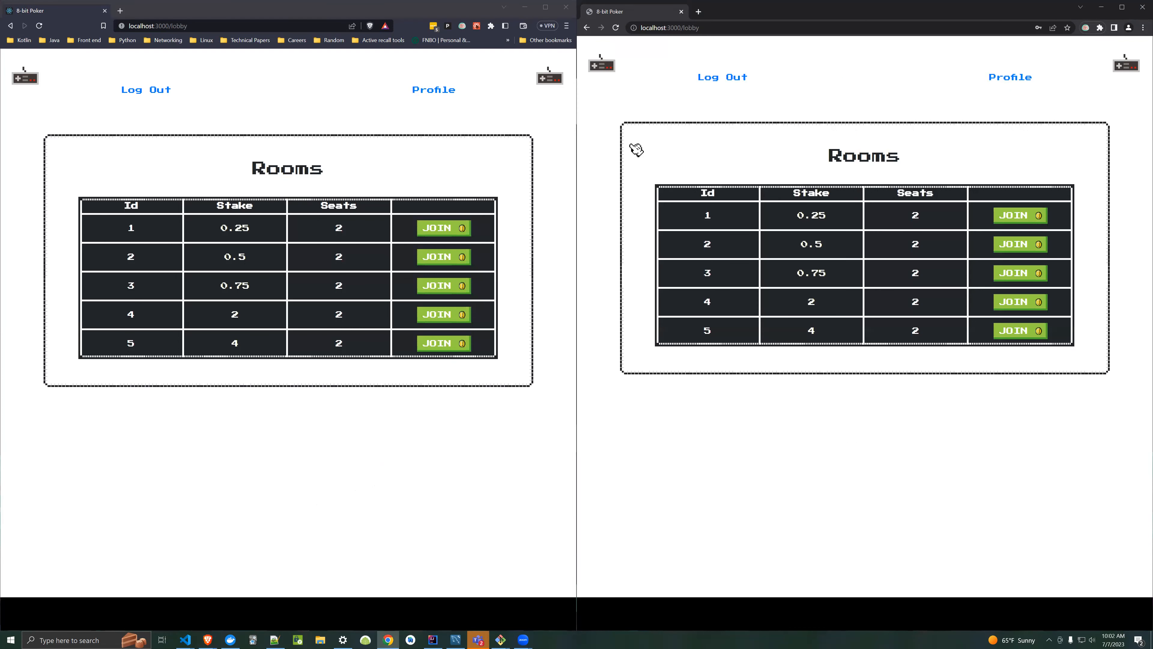
pyautogui.moveTo(225, 121)
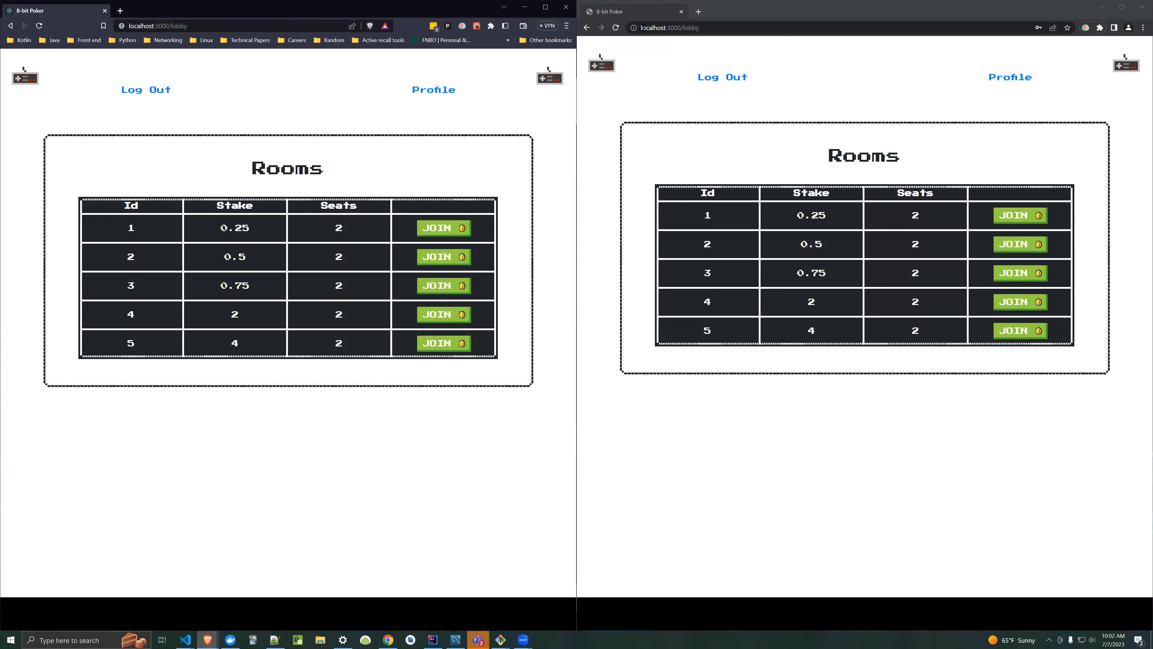
pyautogui.moveTo(614, 192)
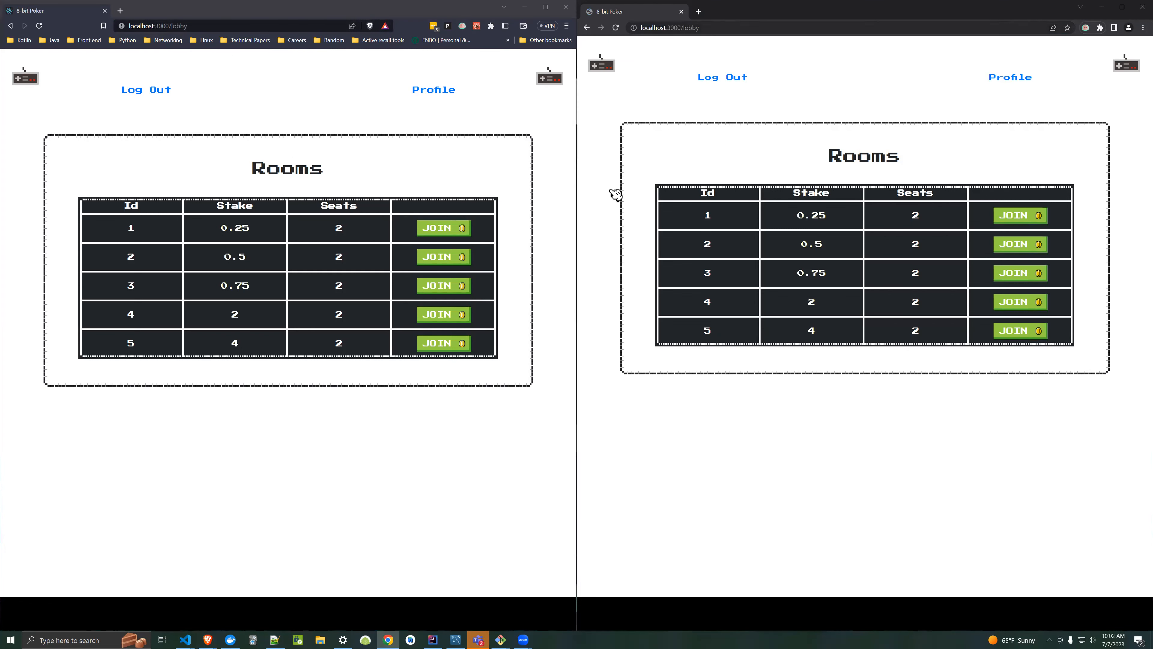
pyautogui.click(443, 343)
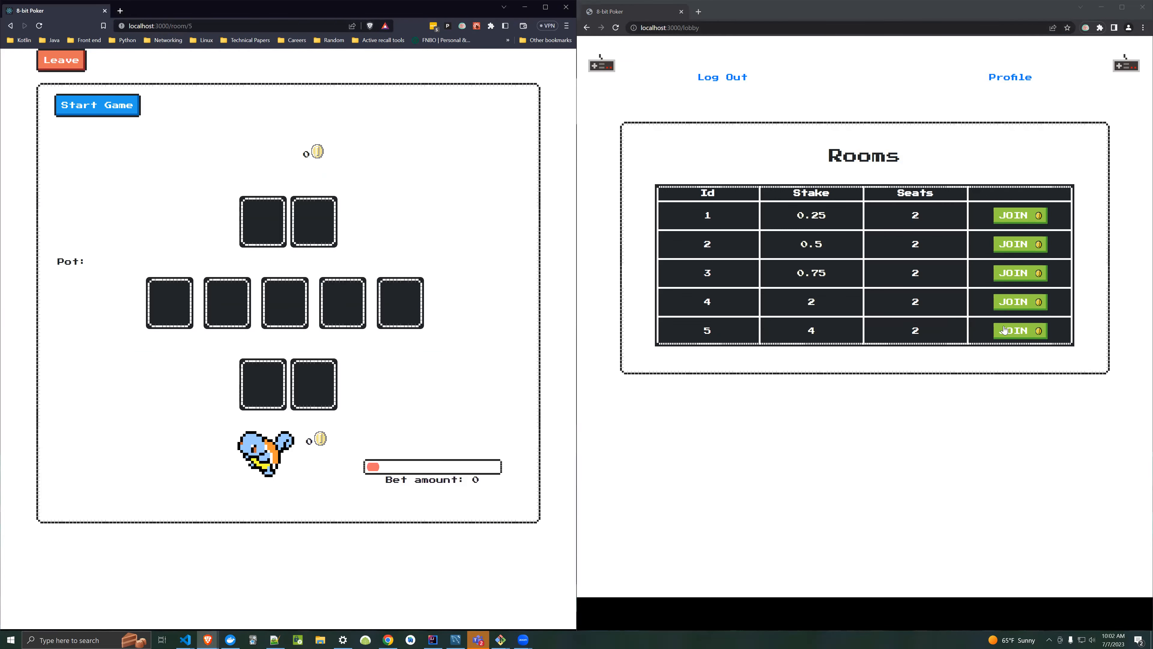
pyautogui.click(1019, 329)
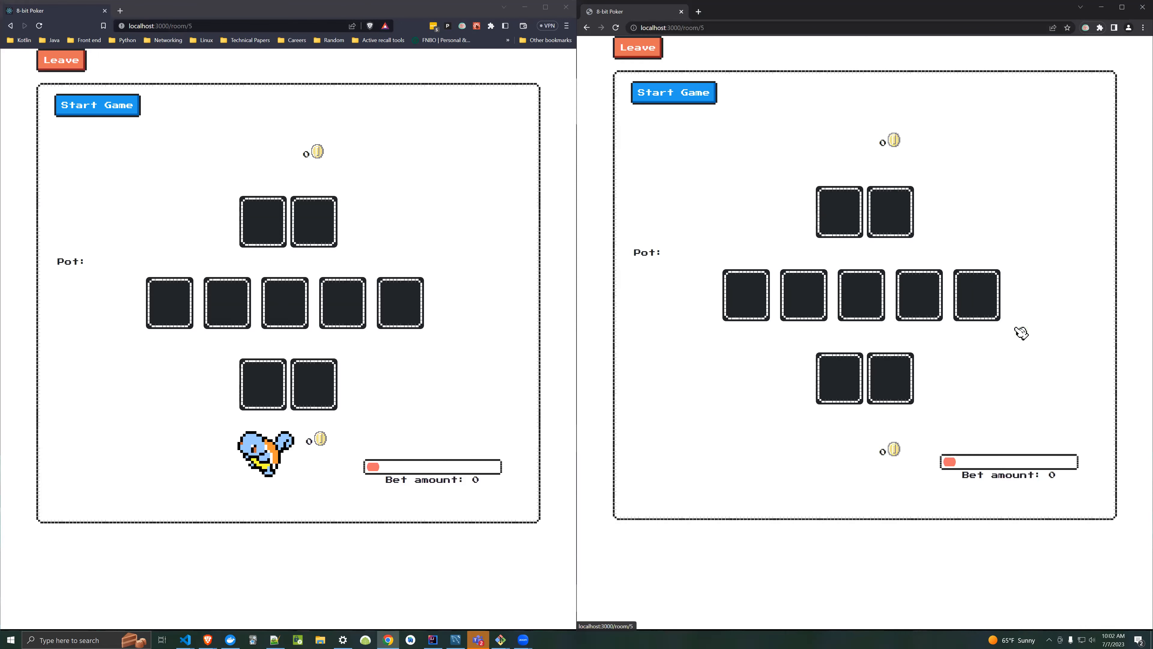
pyautogui.click(96, 104)
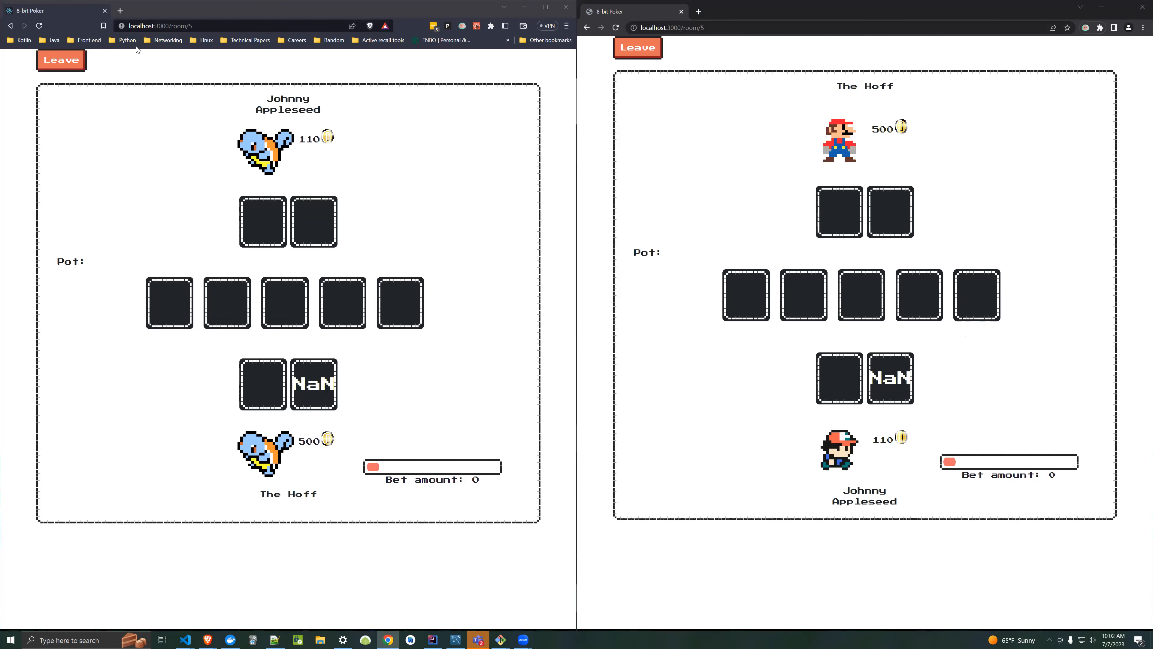
pyautogui.click(62, 59)
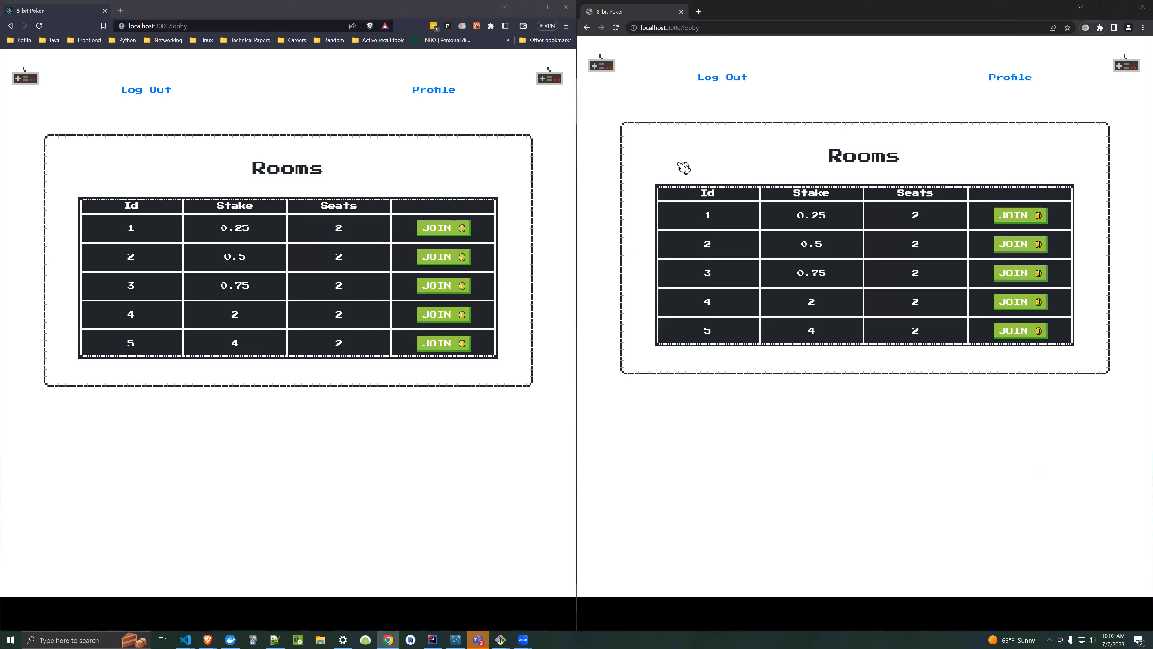
pyautogui.moveTo(479, 416)
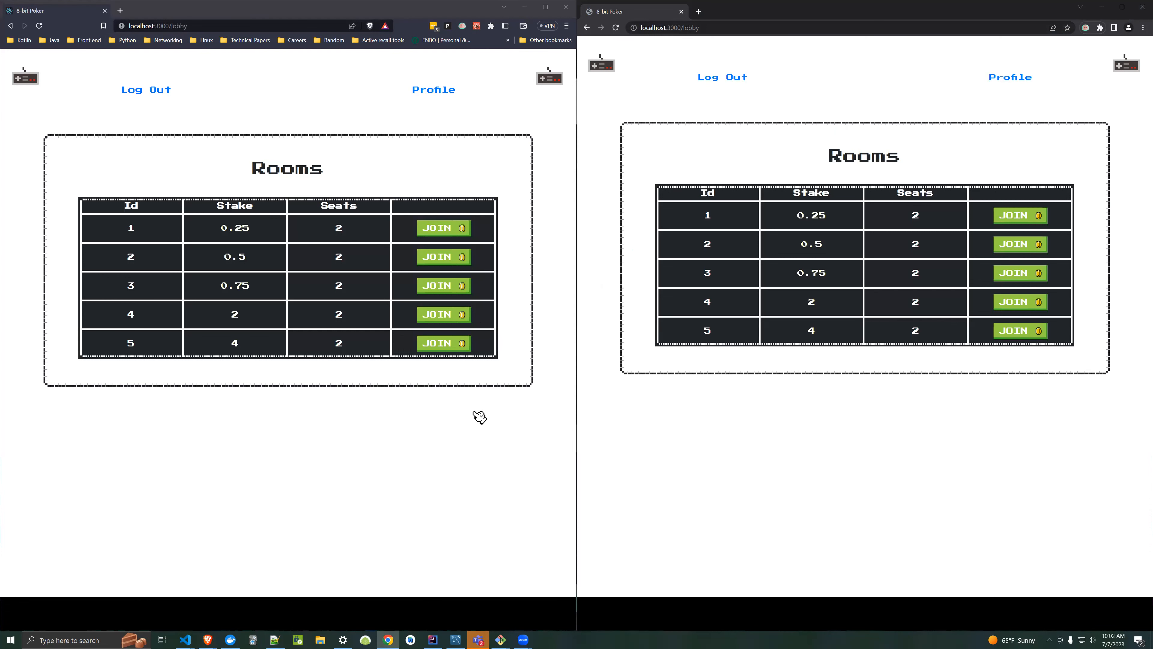
pyautogui.moveTo(460, 301)
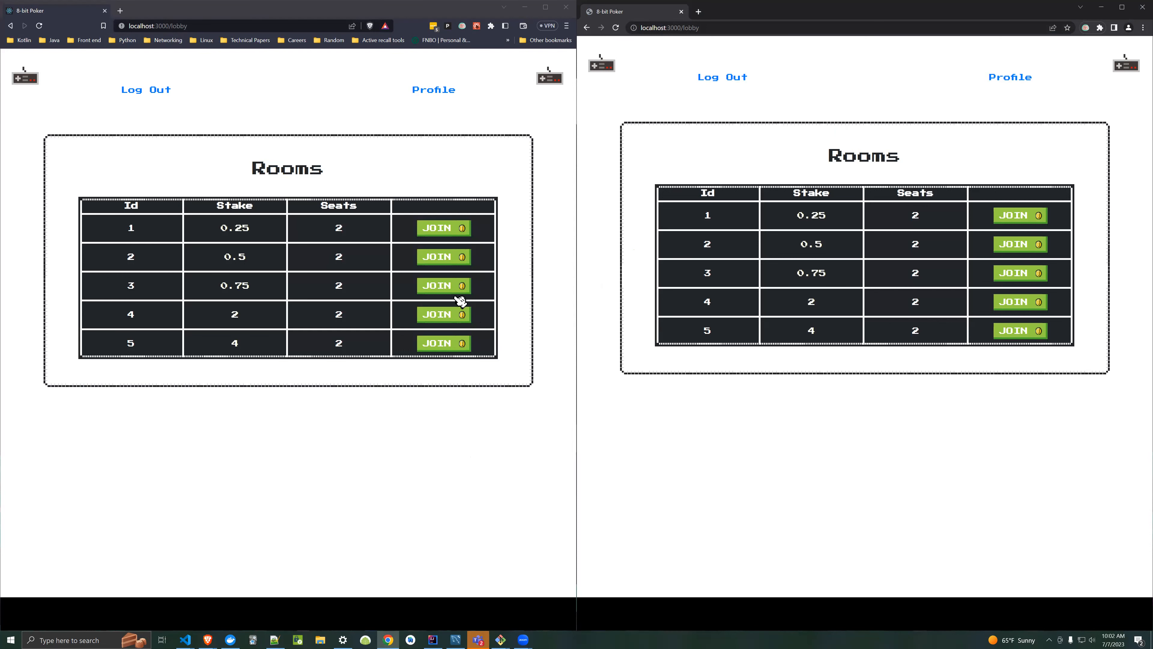
pyautogui.moveTo(531, 491)
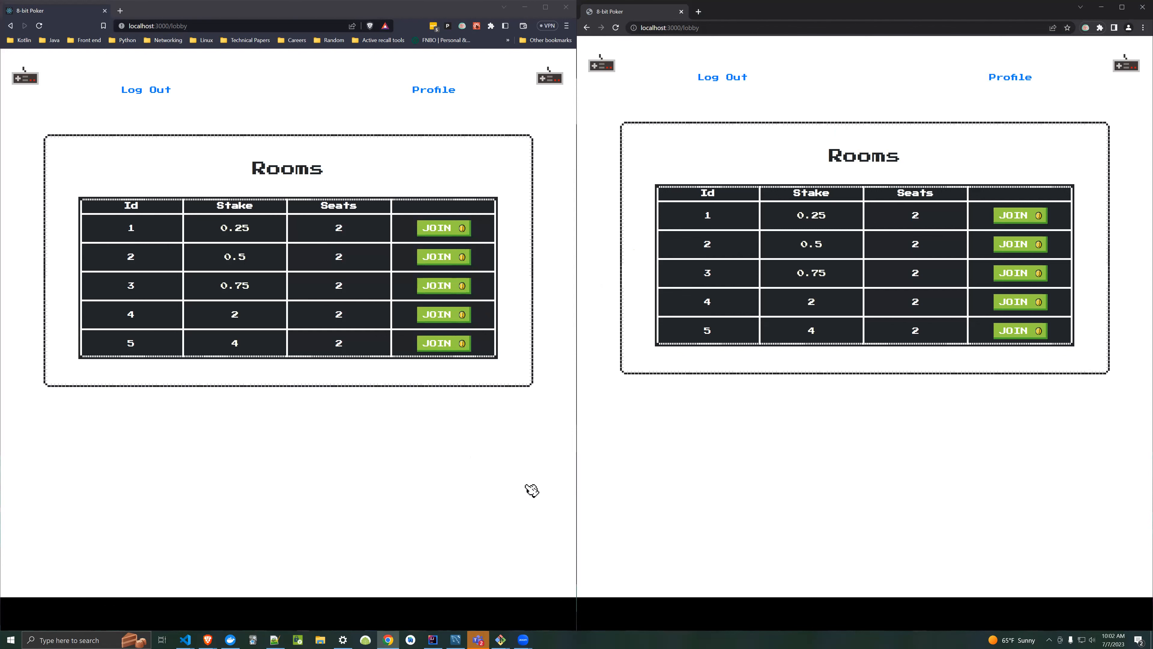
pyautogui.moveTo(456, 639)
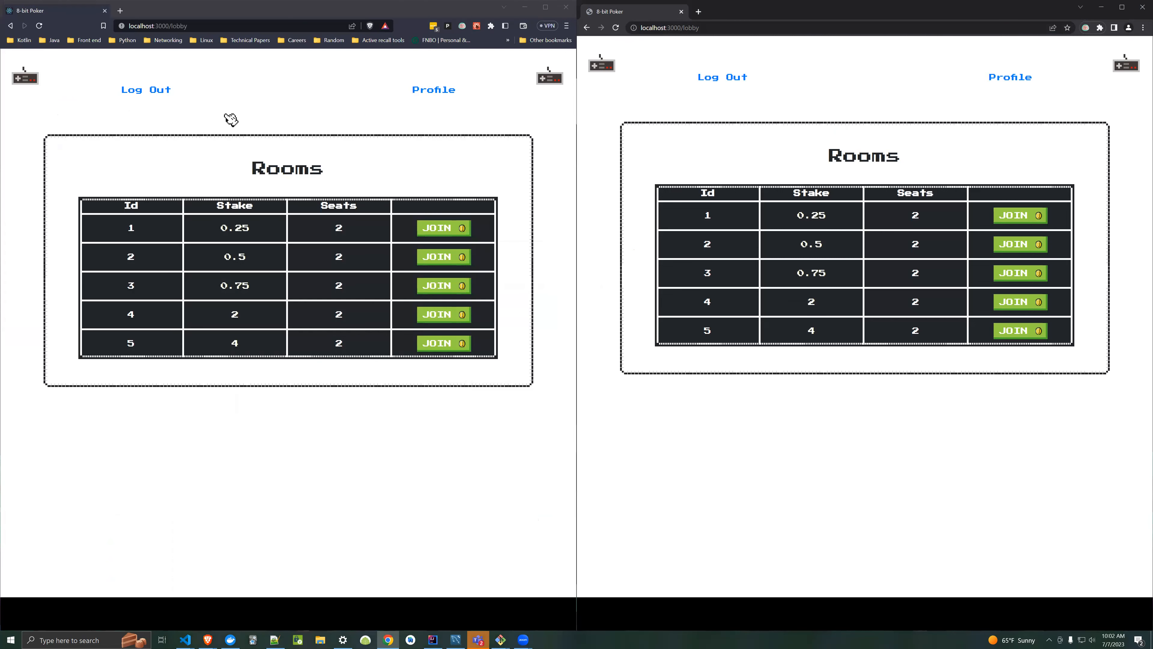
# Log the player out, returning the window to the 8-Bit Poker Showdown welcome page.
pyautogui.click(145, 89)
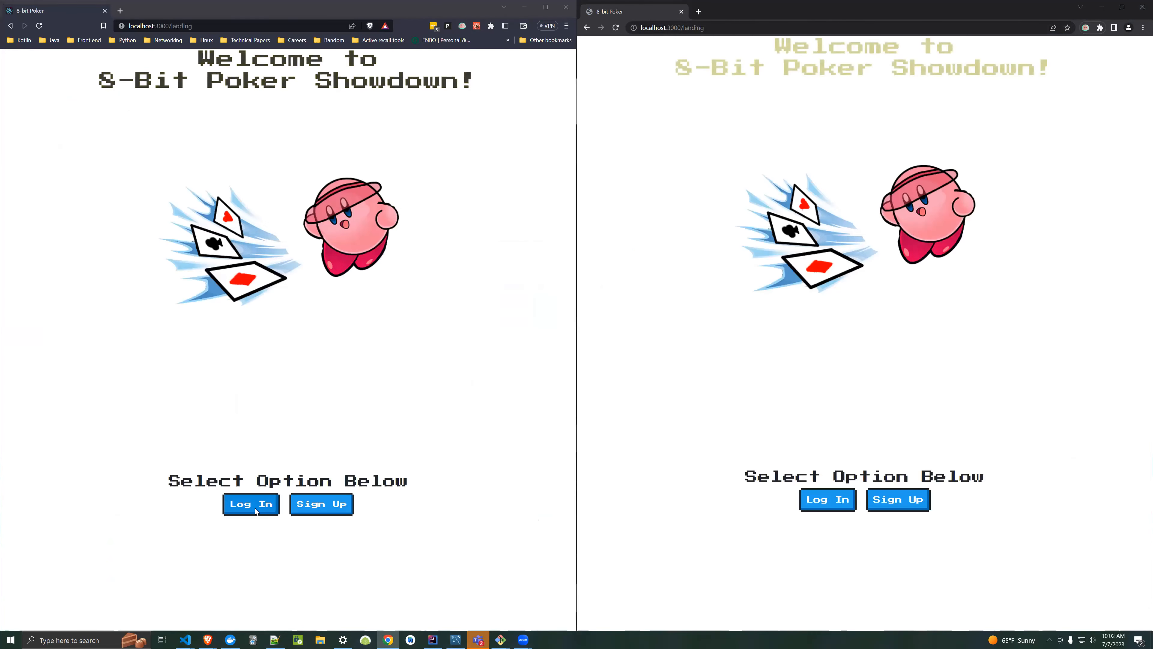
pyautogui.click(250, 503)
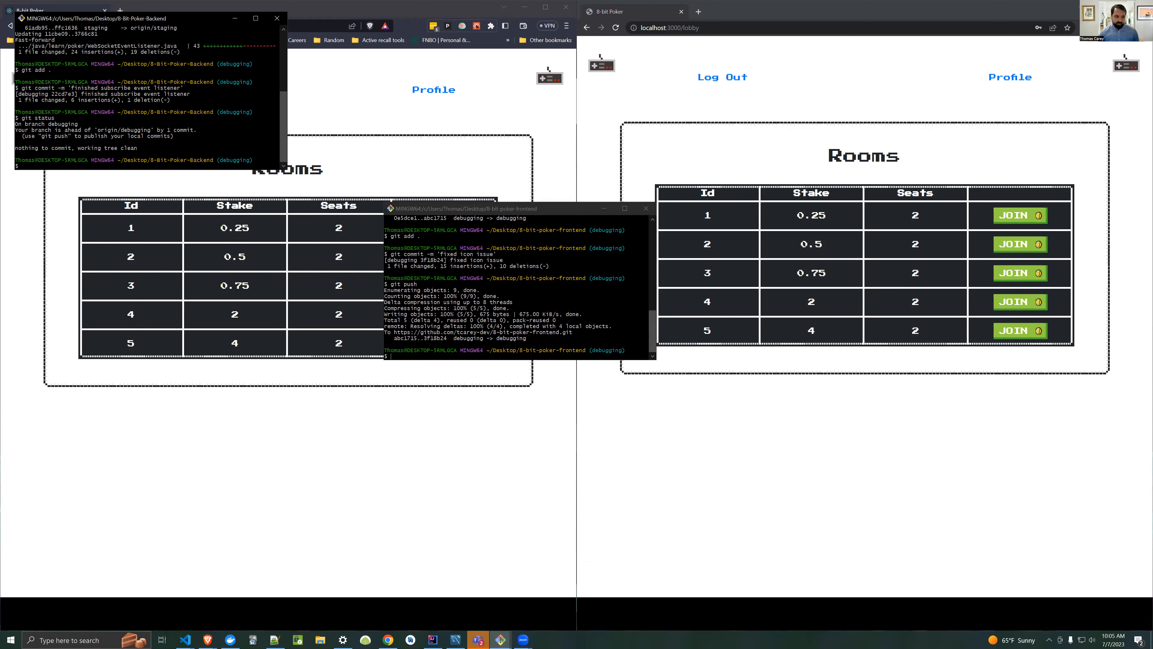
pyautogui.moveTo(402, 154)
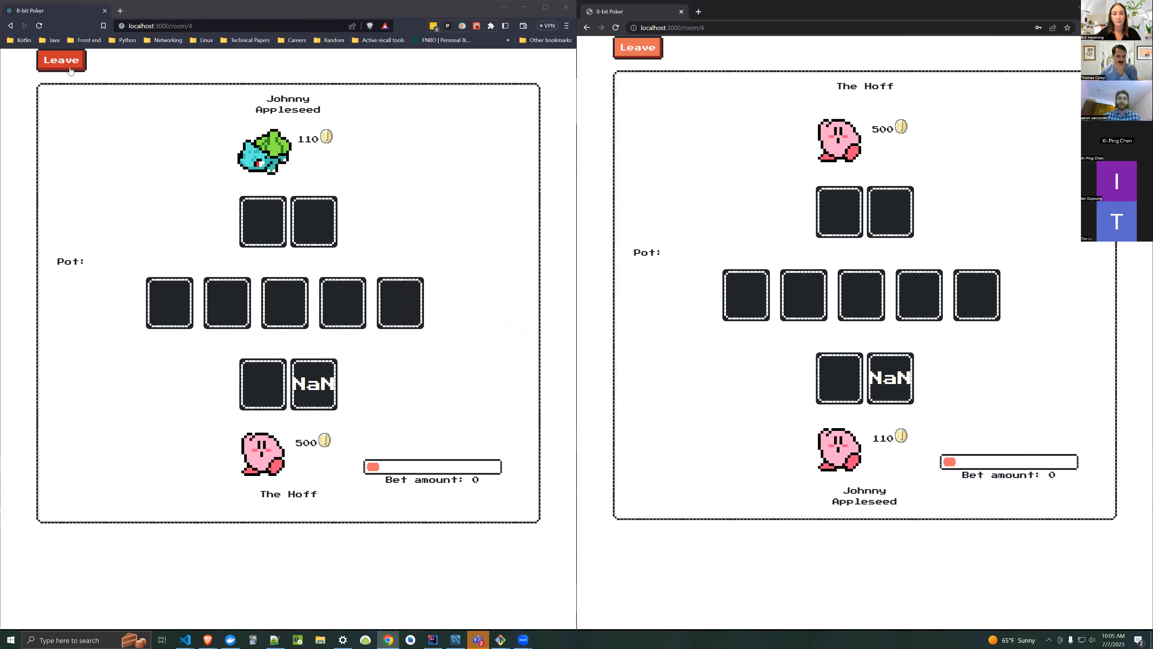
pyautogui.click(61, 60)
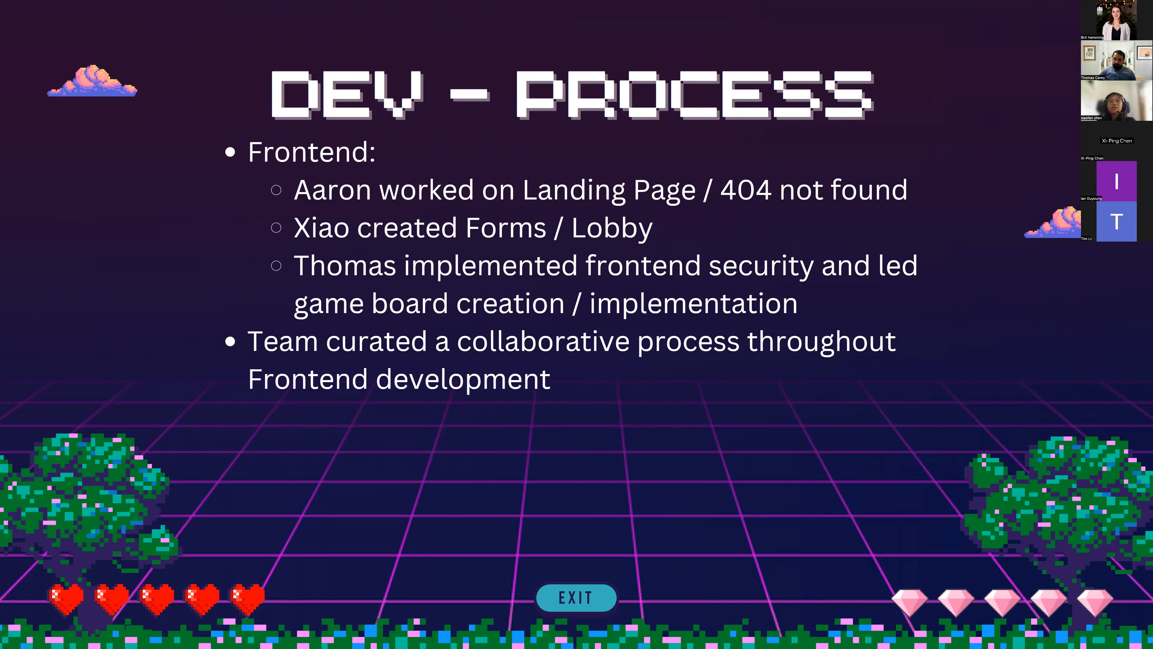
pyautogui.moveTo(1064, 260)
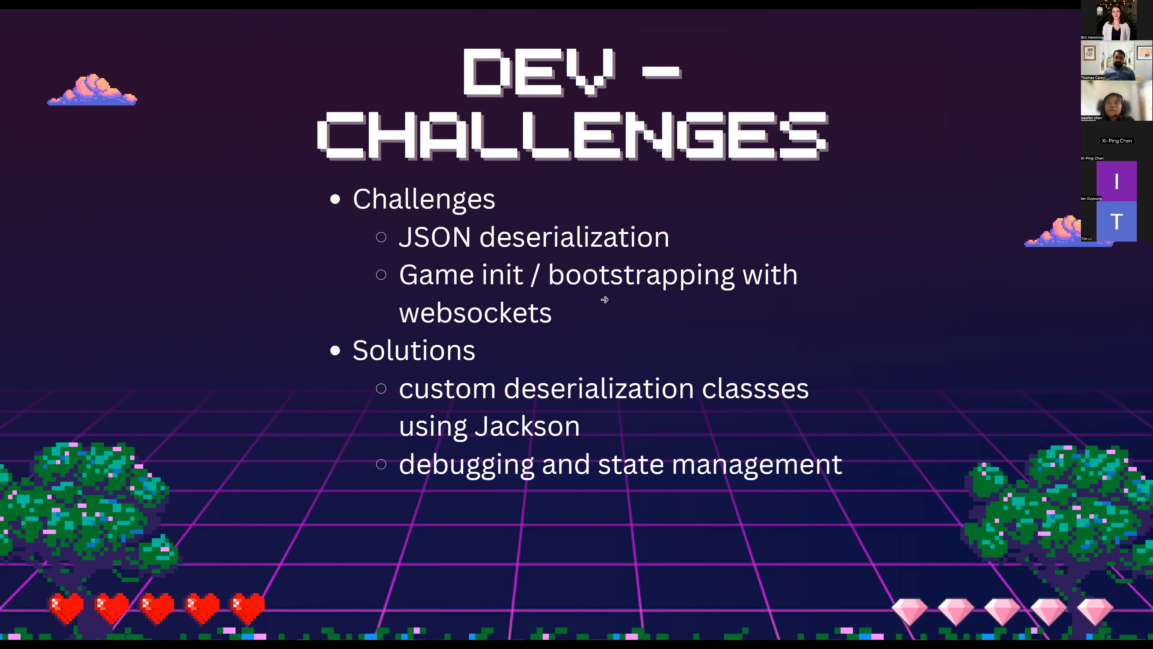
pyautogui.moveTo(959, 298)
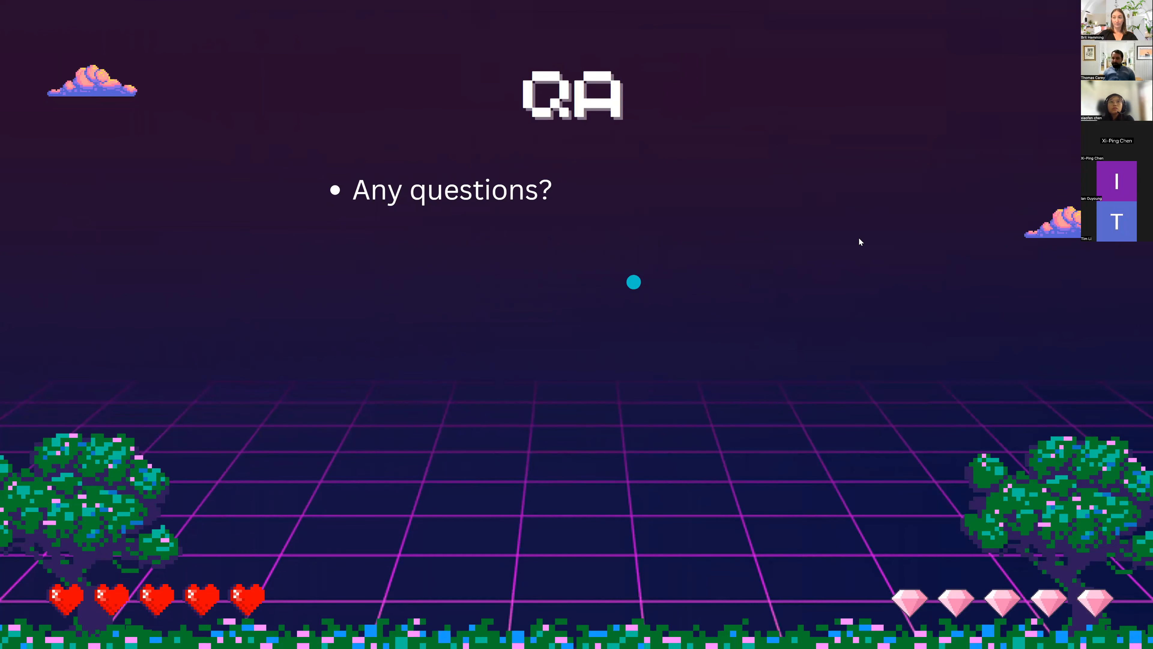
pyautogui.moveTo(915, 282)
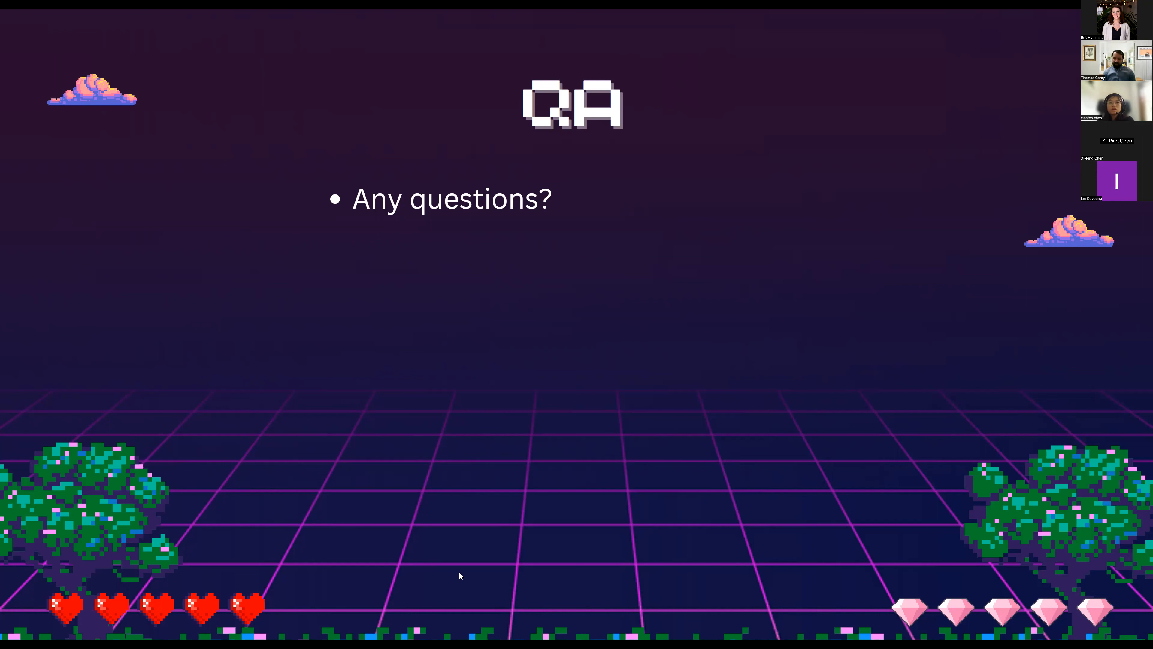
pyautogui.moveTo(500, 209)
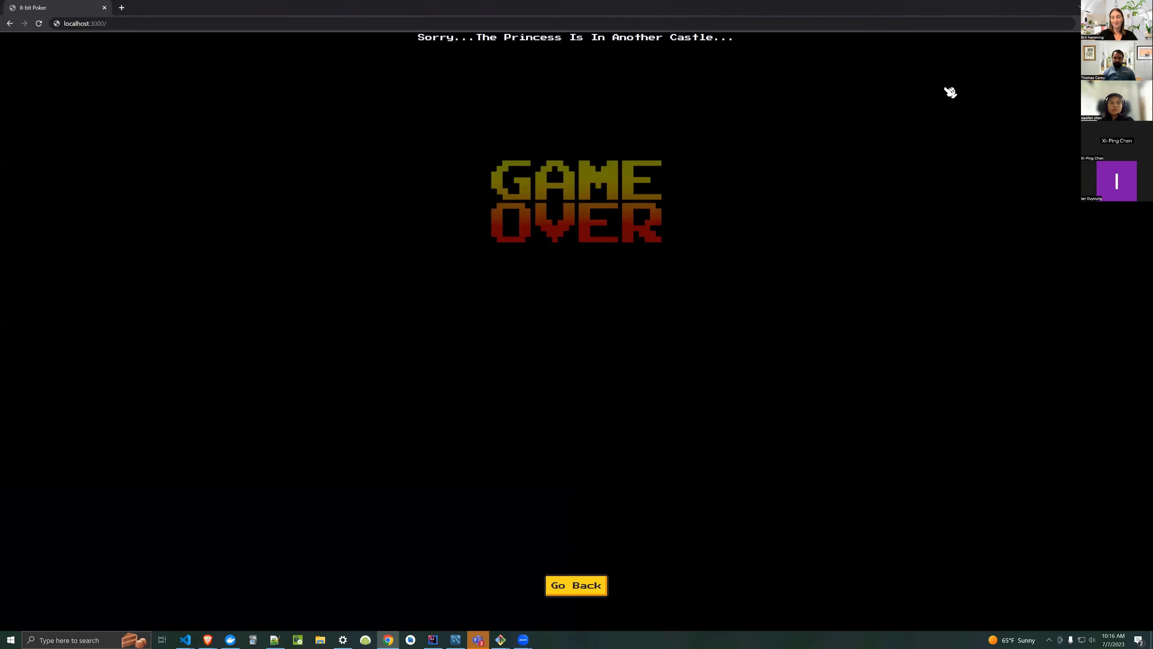
pyautogui.moveTo(645, 420)
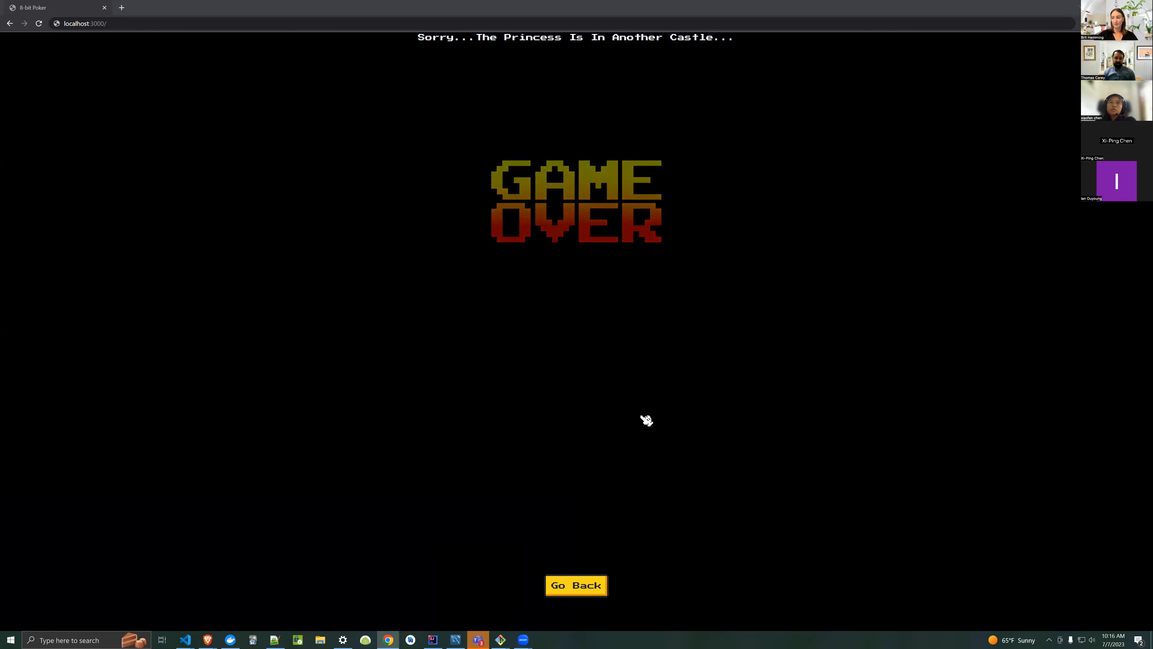
pyautogui.moveTo(770, 231)
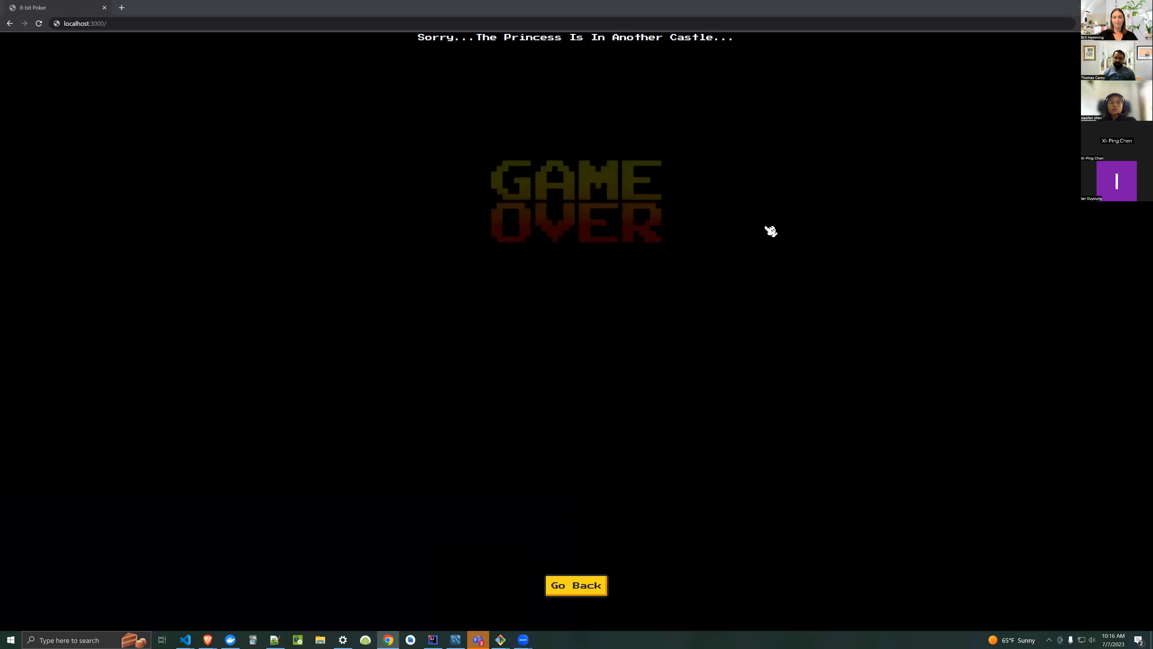
pyautogui.moveTo(675, 282)
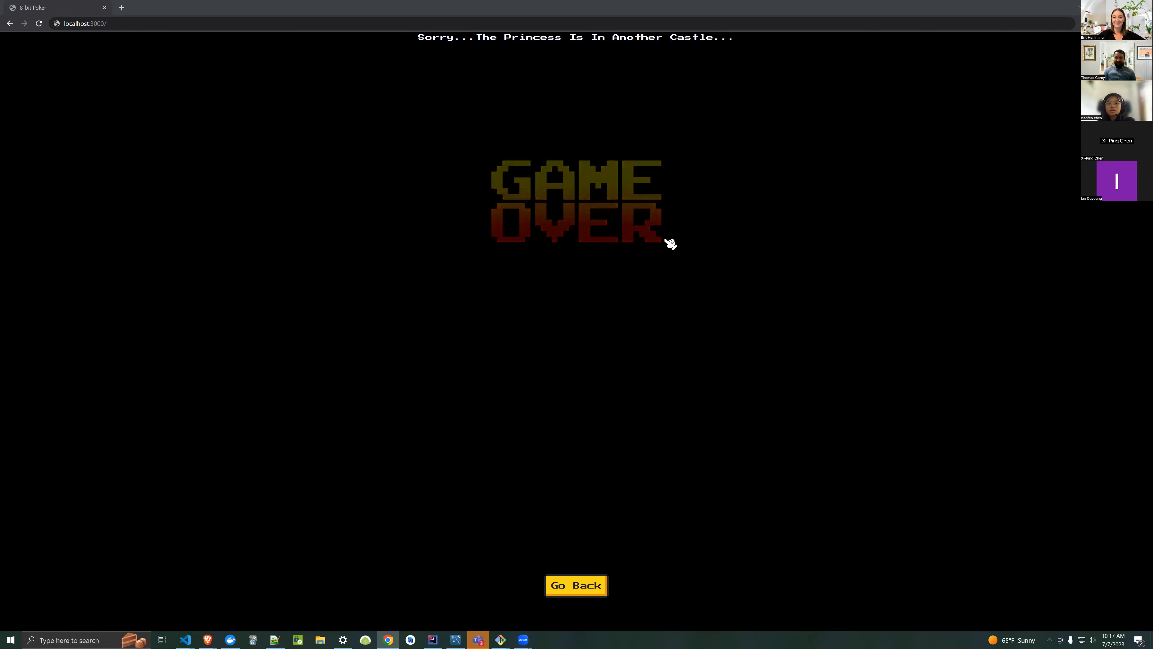
pyautogui.moveTo(658, 255)
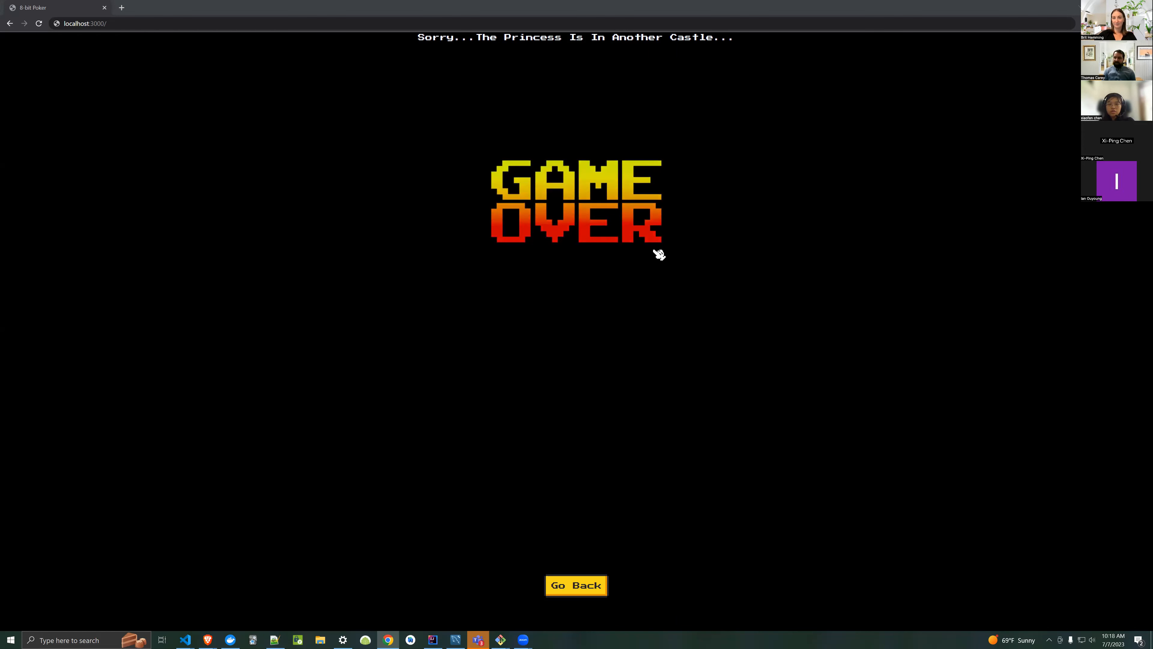
pyautogui.moveTo(660, 214)
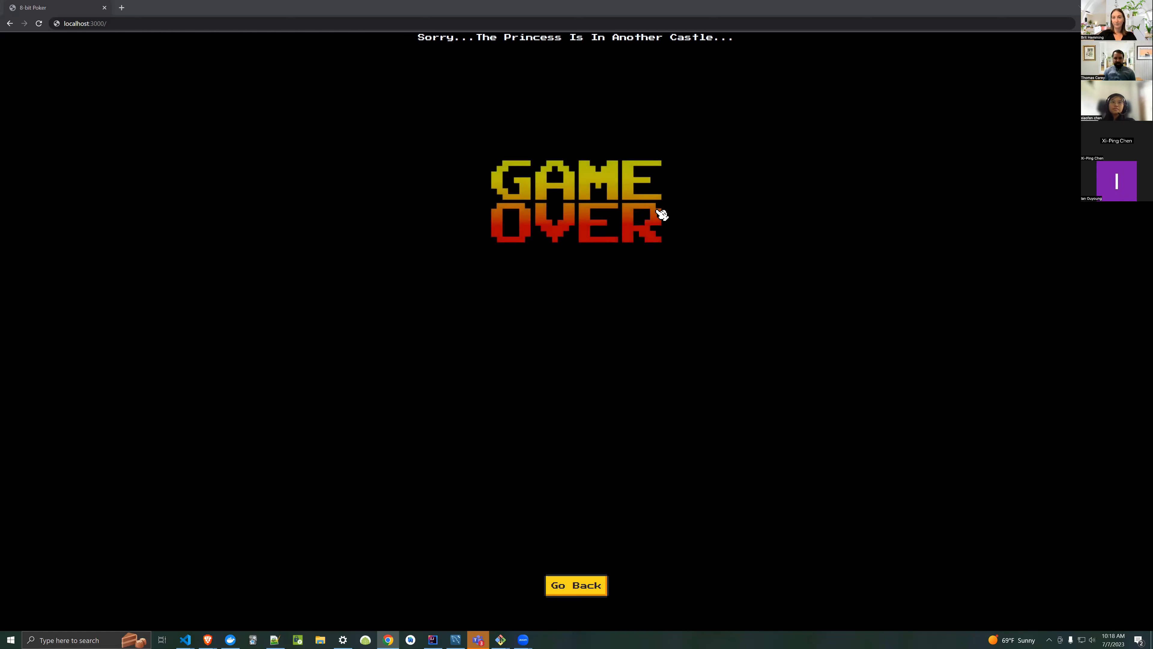